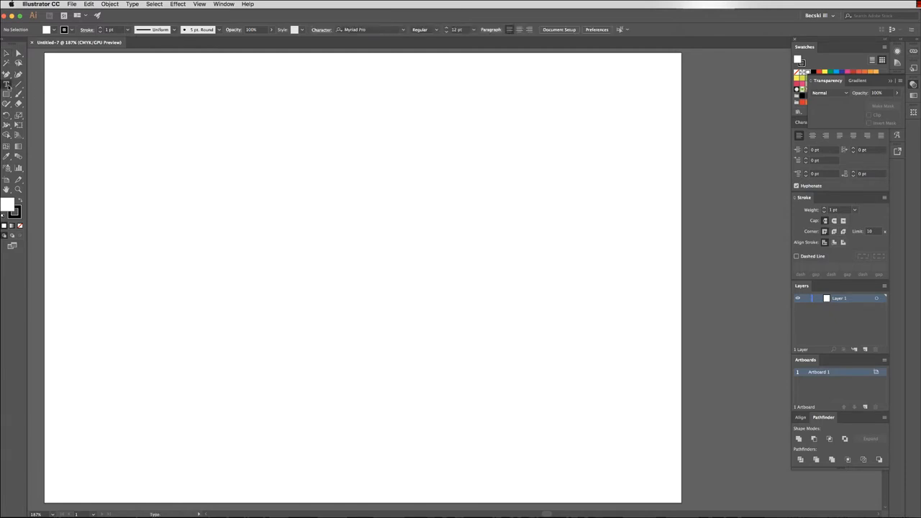
Create a text frame near the top left reading AWESOME in large type and resize the frame
drag(219, 98, 395, 158)
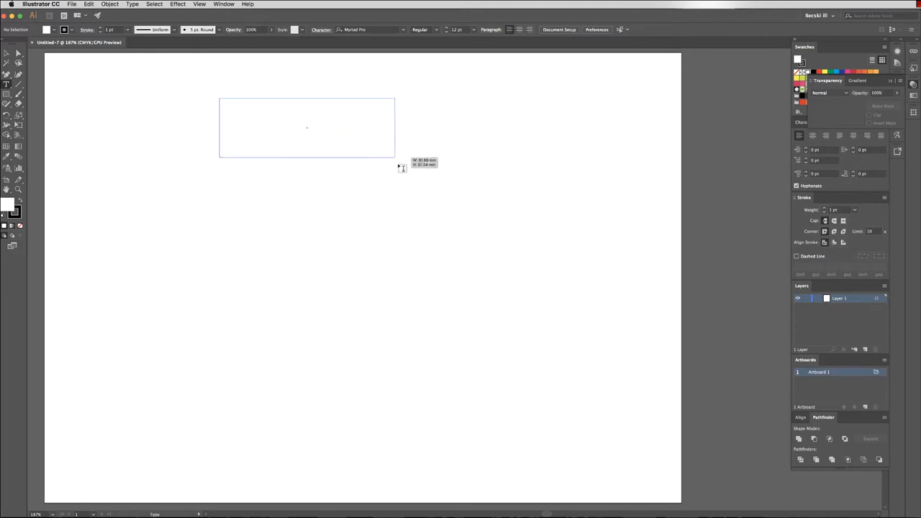
click(307, 128)
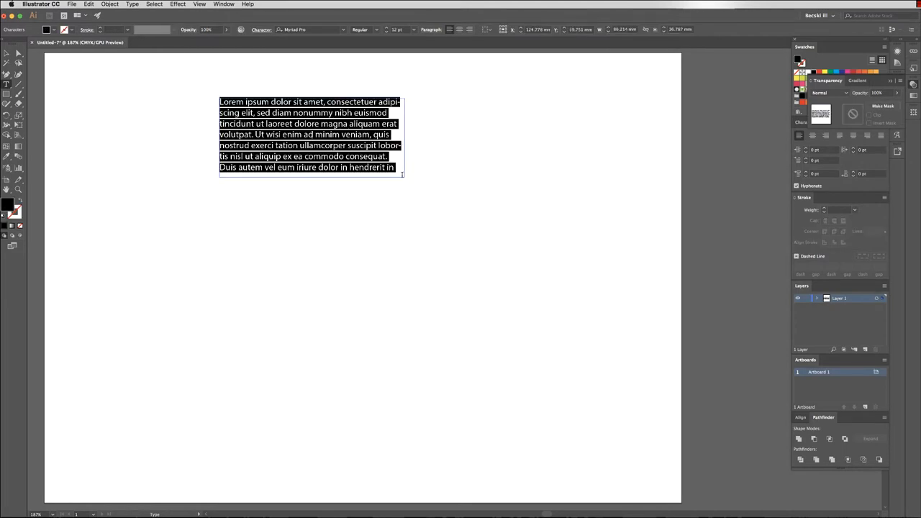
text(AWES)
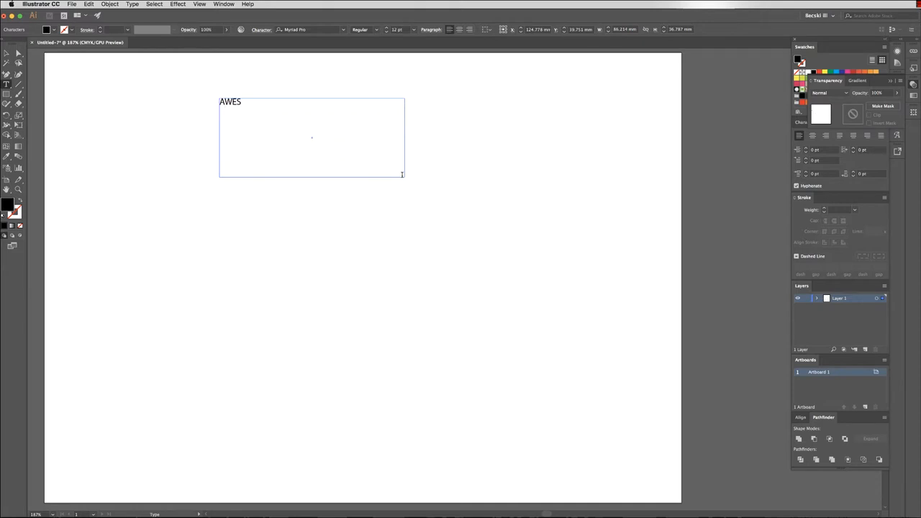
text(OME)
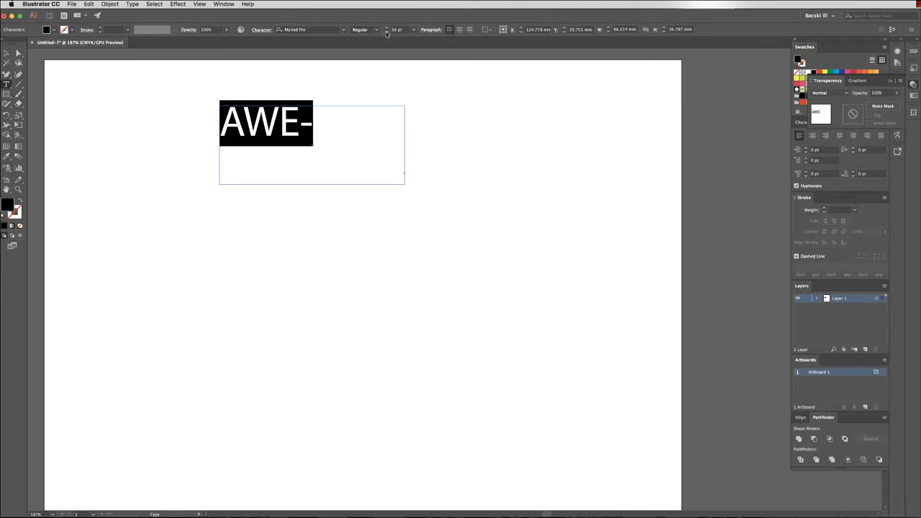
text(SOME)
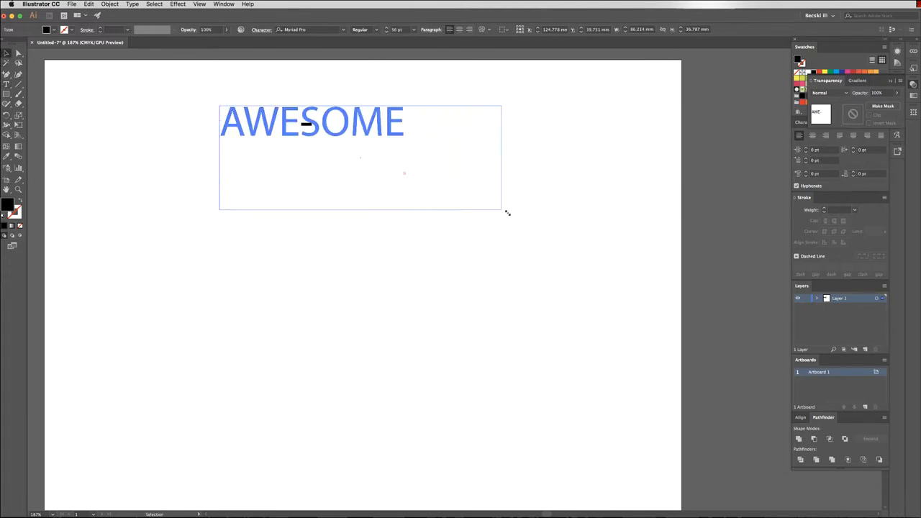
drag(507, 213, 458, 194)
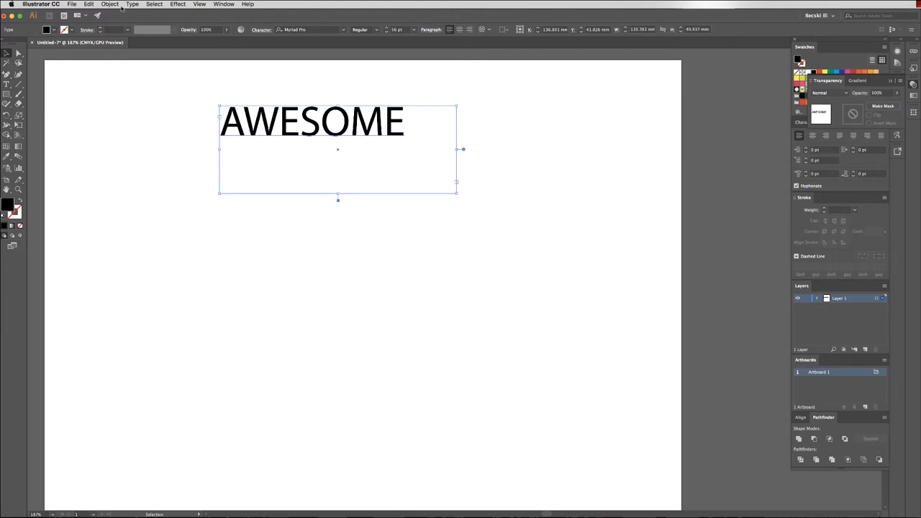
Apply Envelope Distort > Make with Mesh to AWESOME, setting rows and columns with Preview on
click(109, 4)
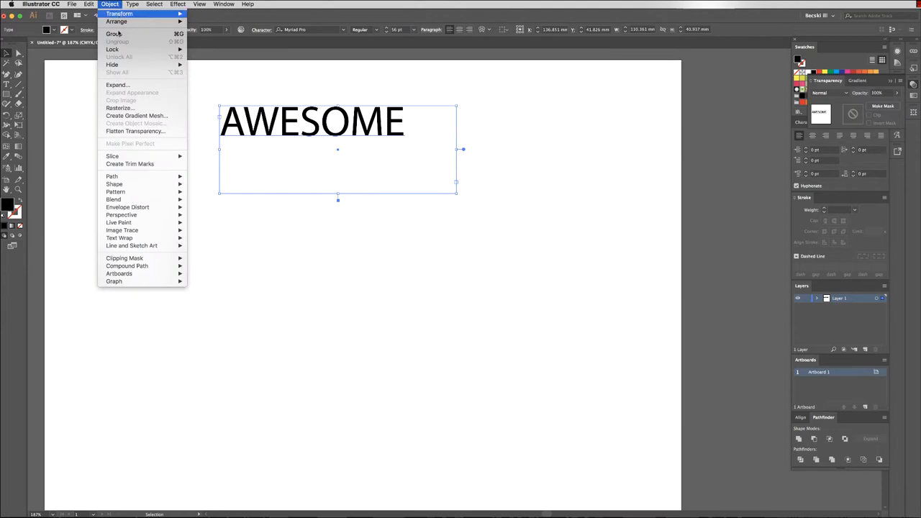
mouse_move(127, 207)
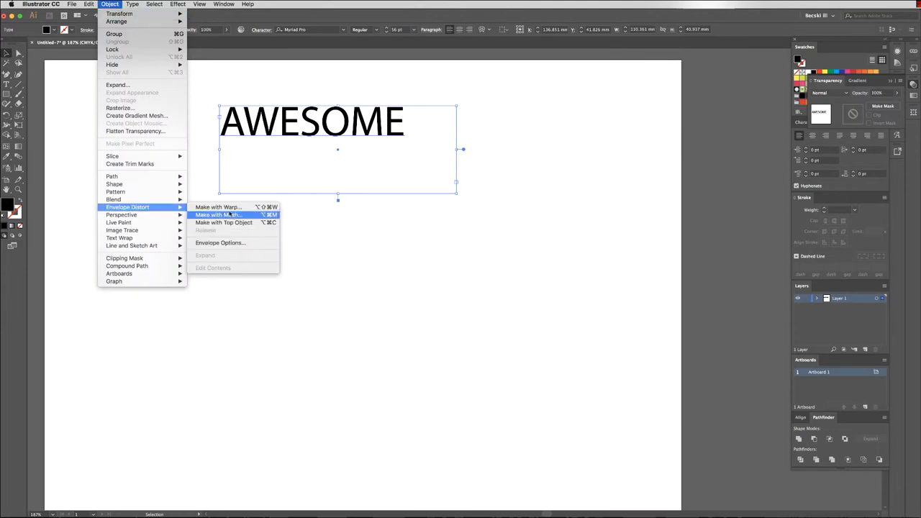
click(217, 215)
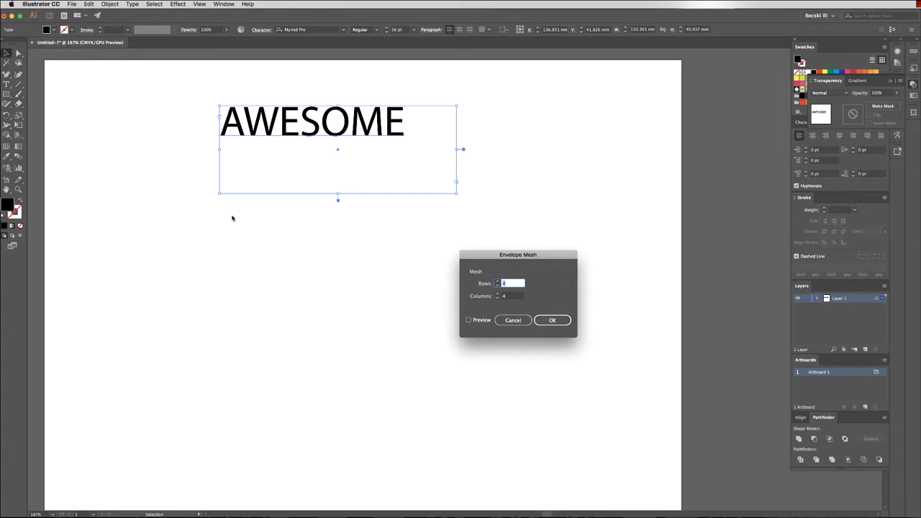
mouse_move(511, 291)
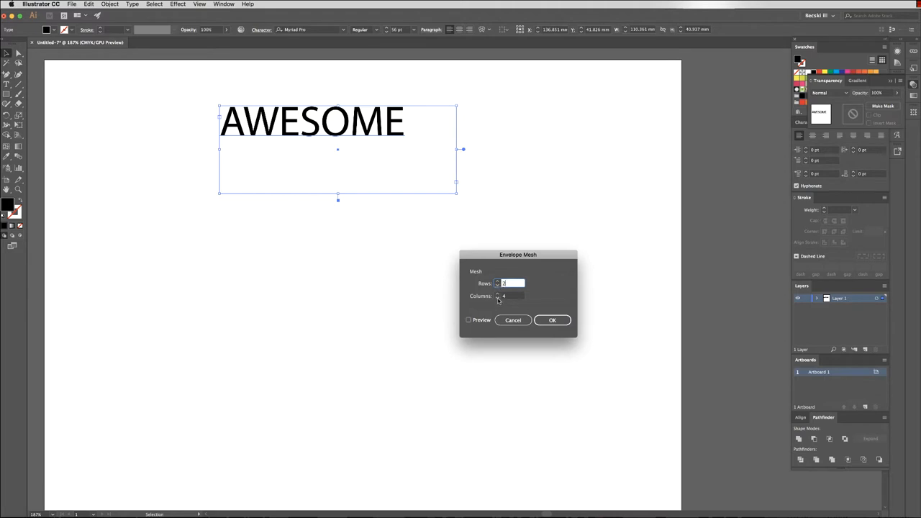
click(470, 319)
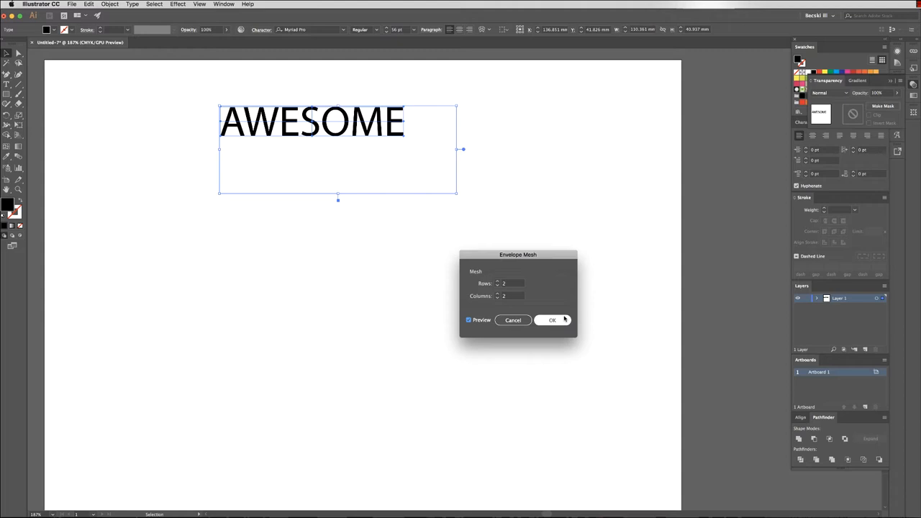
click(553, 320)
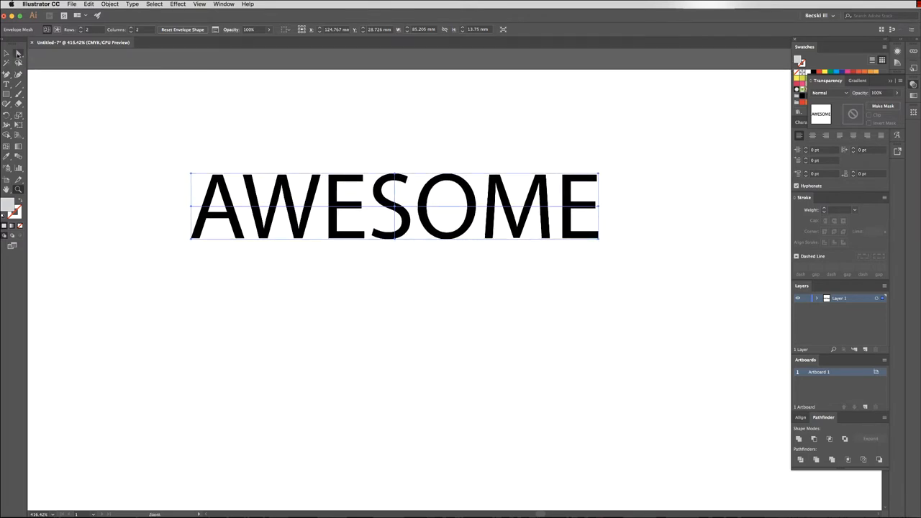
mouse_move(17, 55)
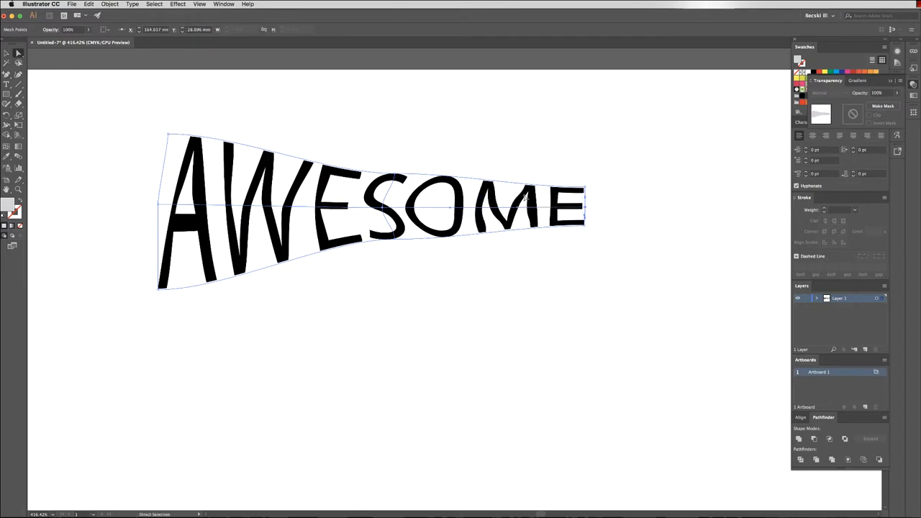
Drag the mesh points so AWESOME flares tall on the left and tapers right, then deselect
click(6, 72)
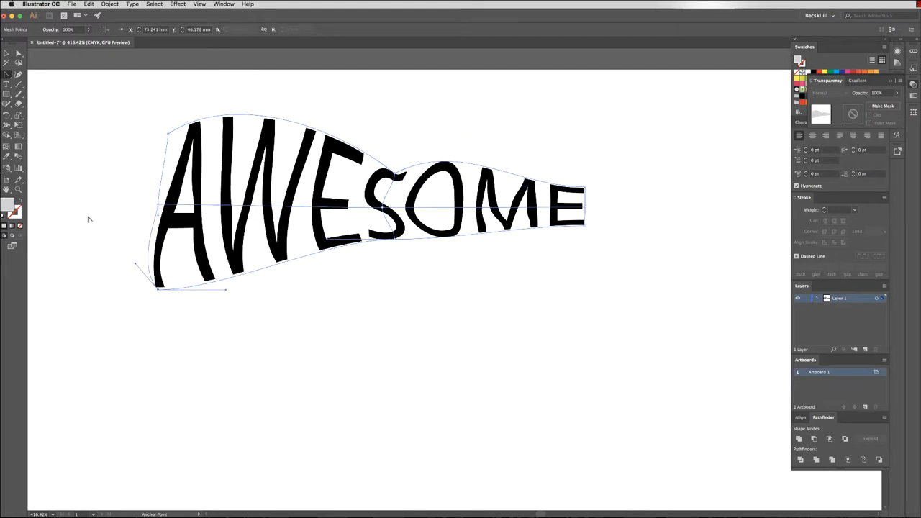
click(285, 383)
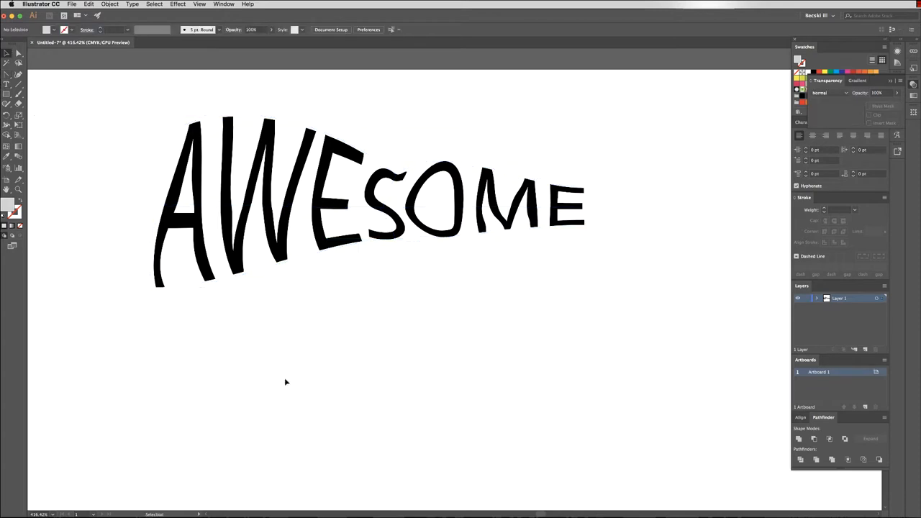
mouse_move(494, 406)
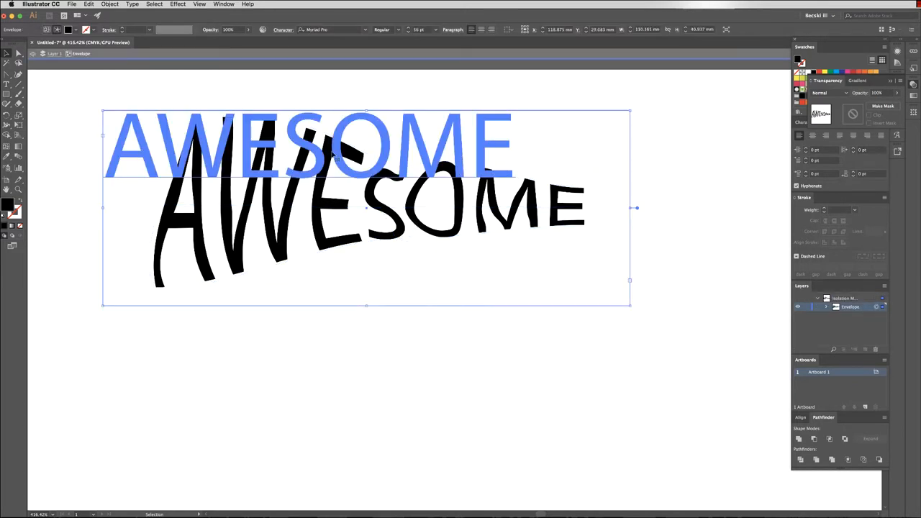
mouse_move(450, 172)
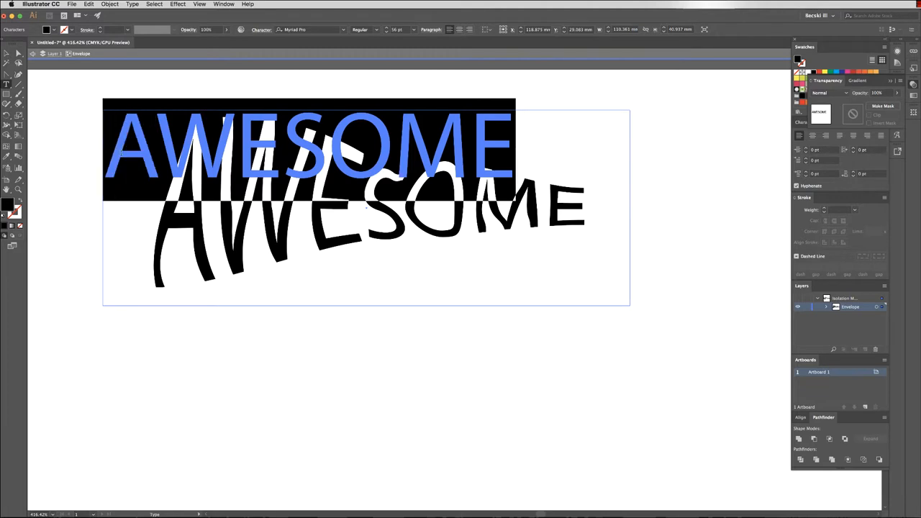
Remove the AWESOME objects, leaving the artboard blank for the FANCY text
text(FANCY)
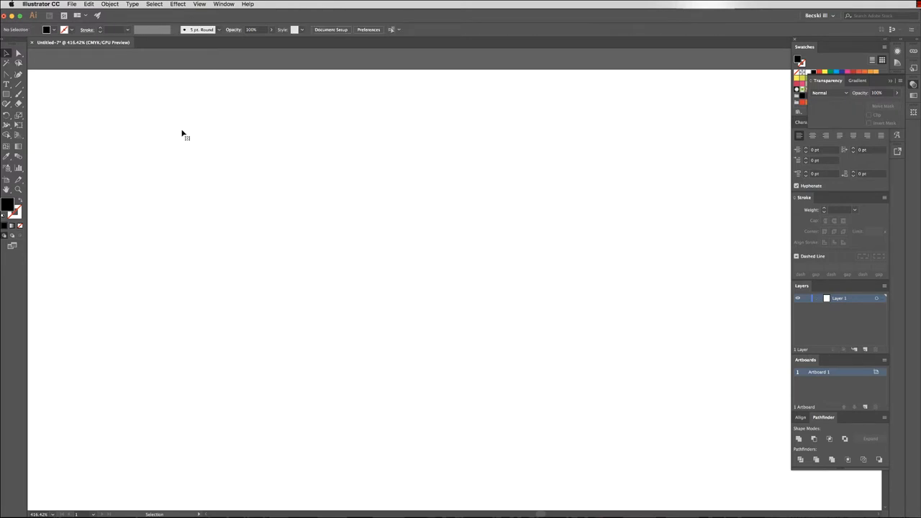
mouse_move(78, 107)
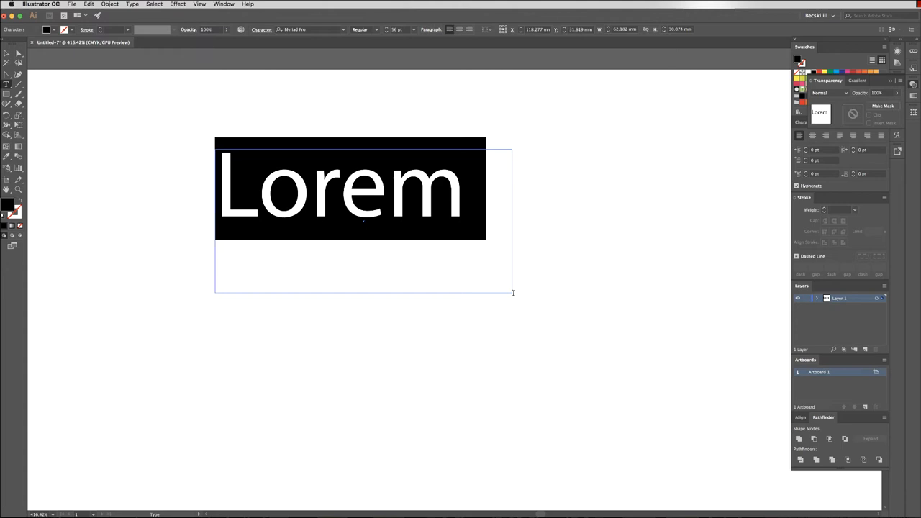
Add large FANCY text and cover it with a black rectangle tapered into a right-pointing wedge
text(FANCY)
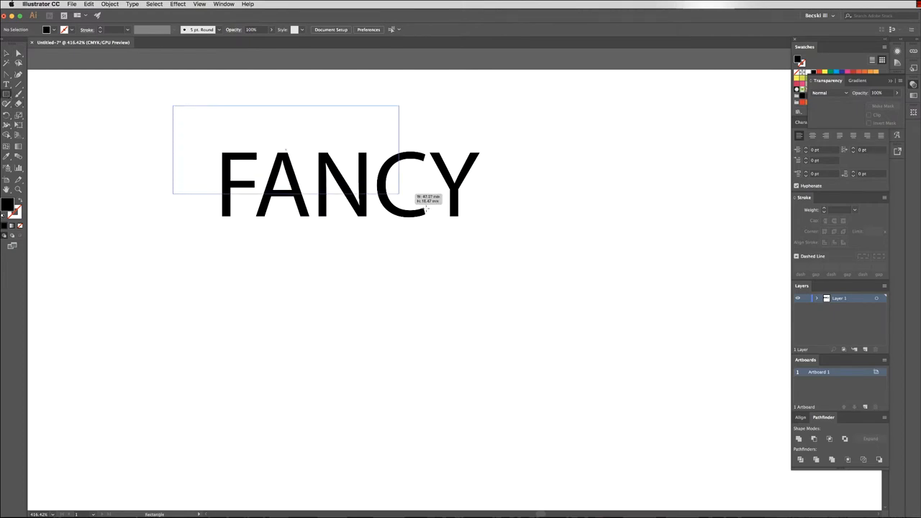
drag(429, 207, 539, 253)
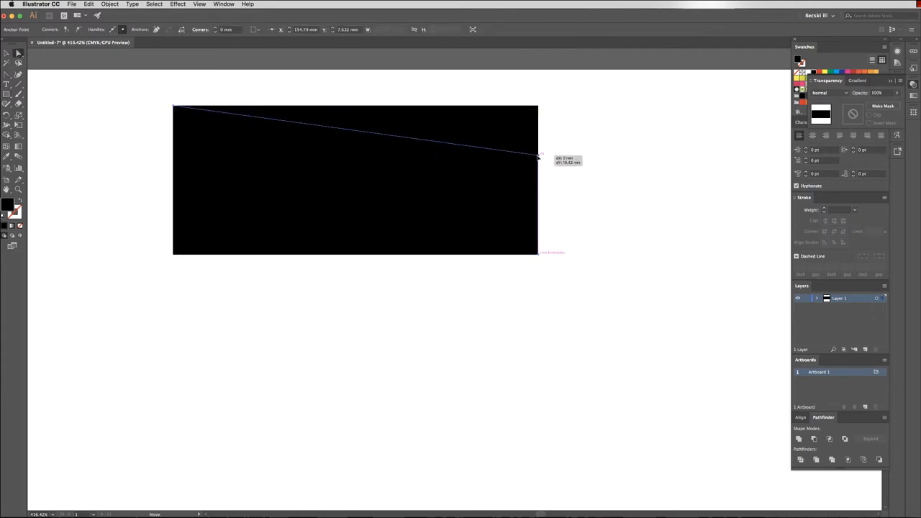
drag(536, 155, 539, 213)
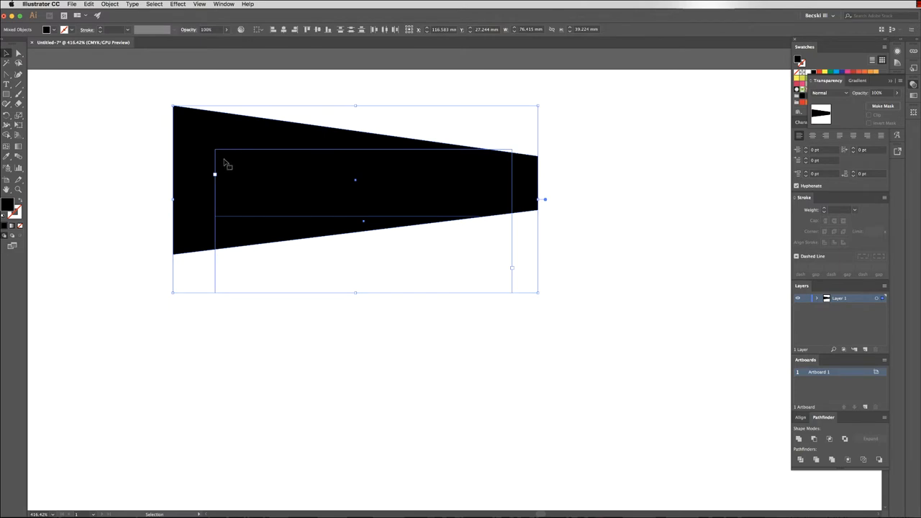
Envelope FANCY into the wedge with Make with Top Object so letters shrink left to right
click(109, 4)
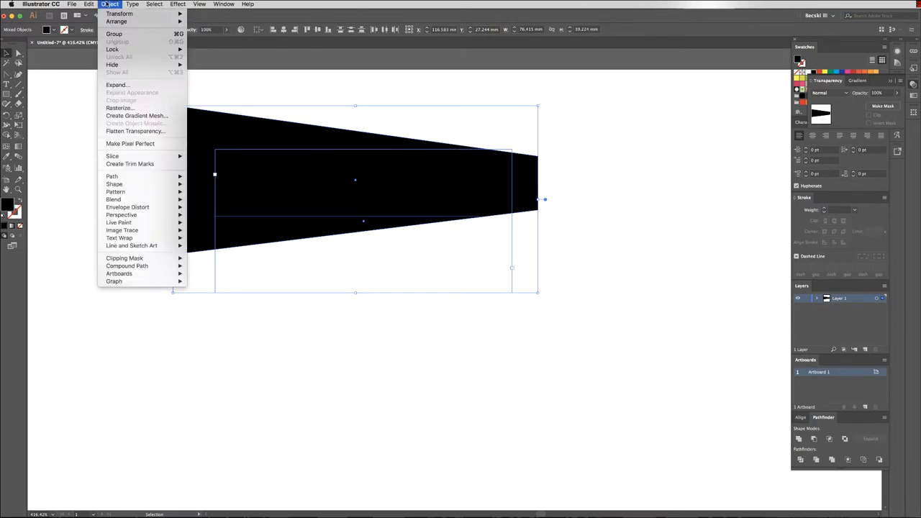
mouse_move(127, 207)
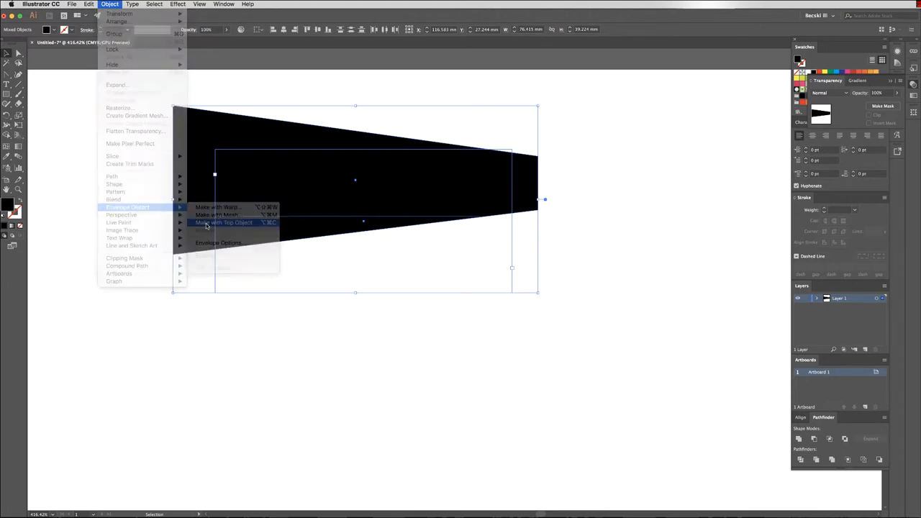
click(224, 222)
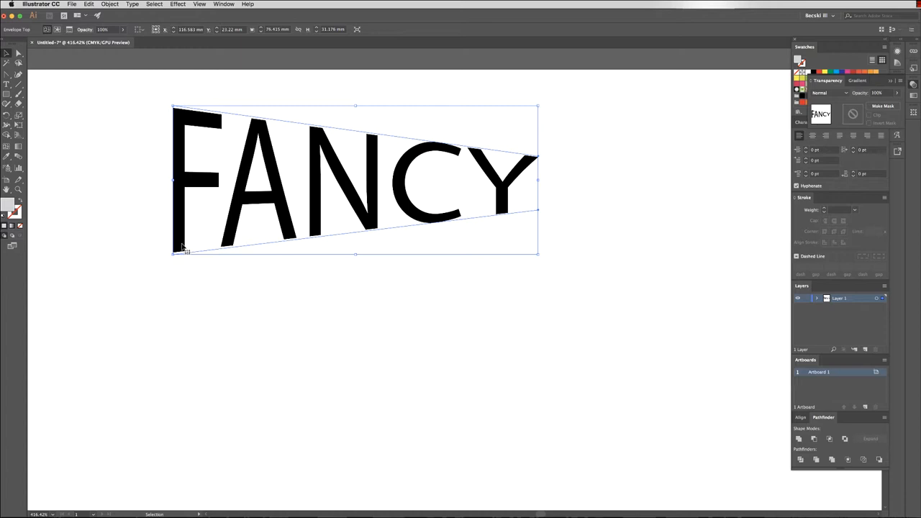
mouse_move(239, 234)
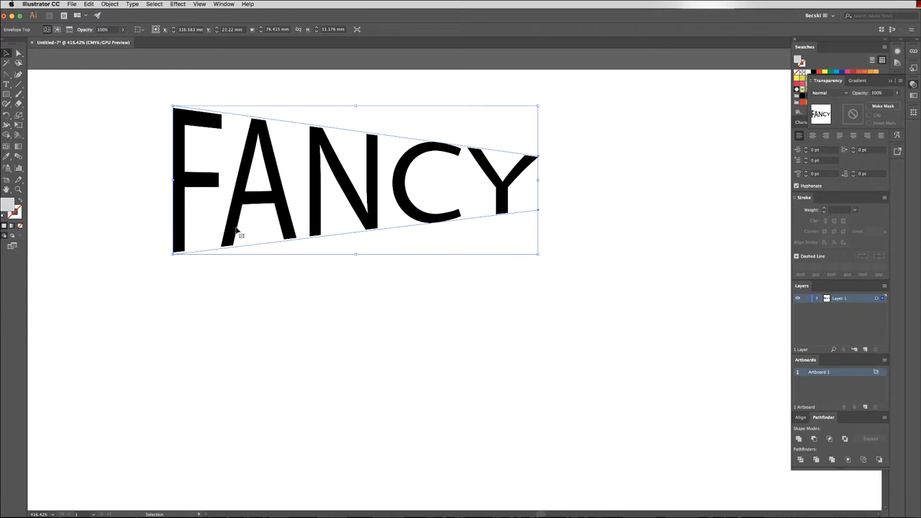
mouse_move(173, 101)
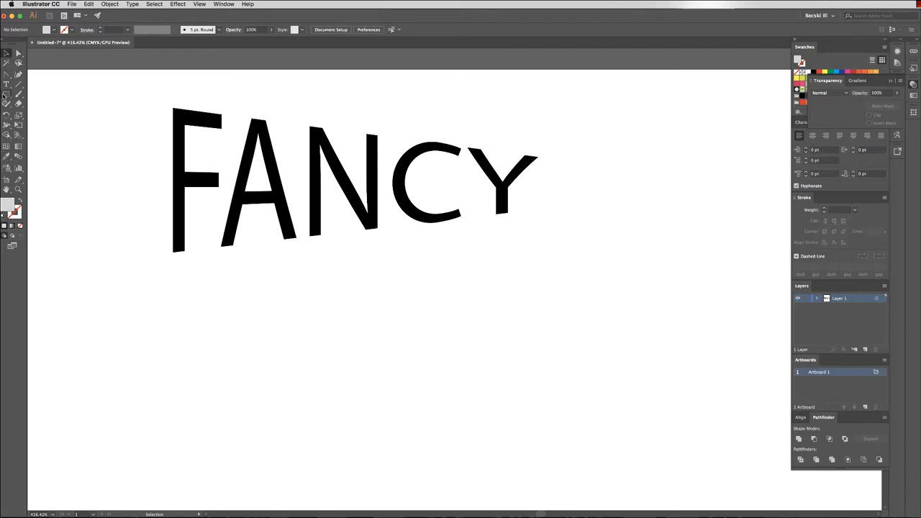
Trim FISH to FIS and move it onto the grey circle
click(9, 93)
text(FIS)
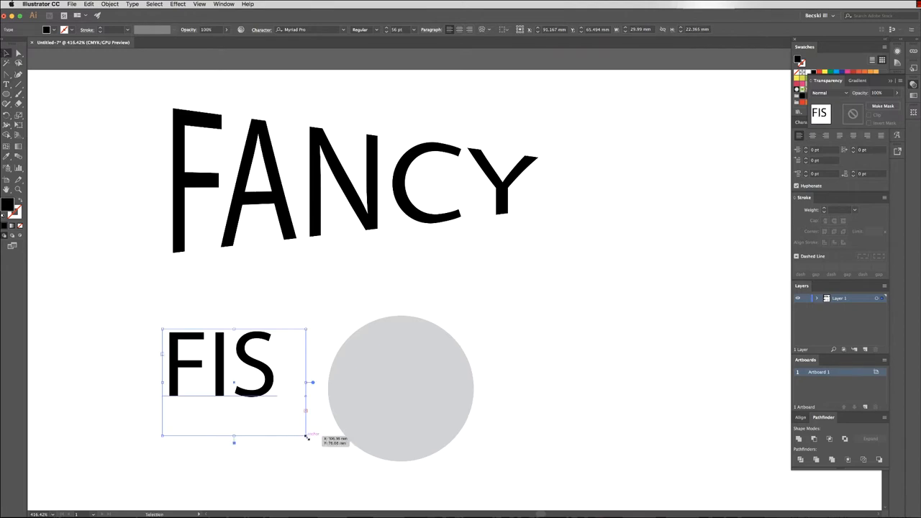
text(H)
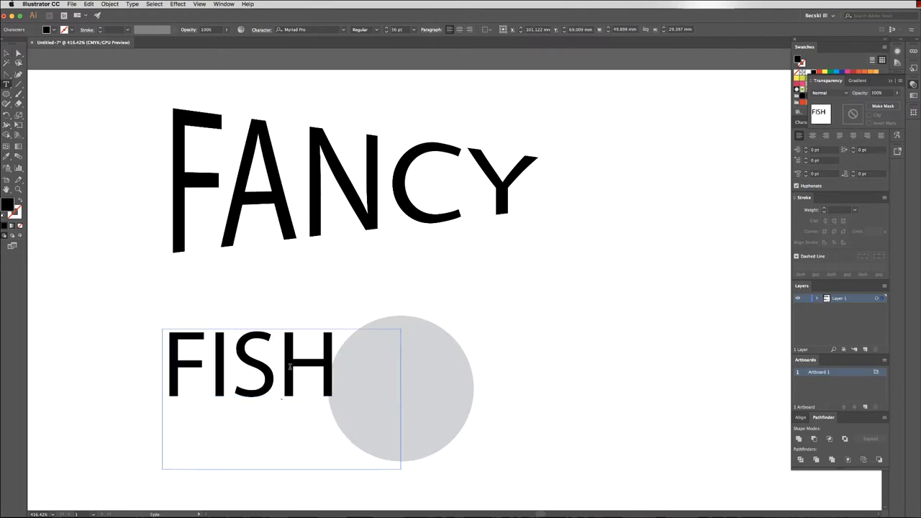
key(Backspace)
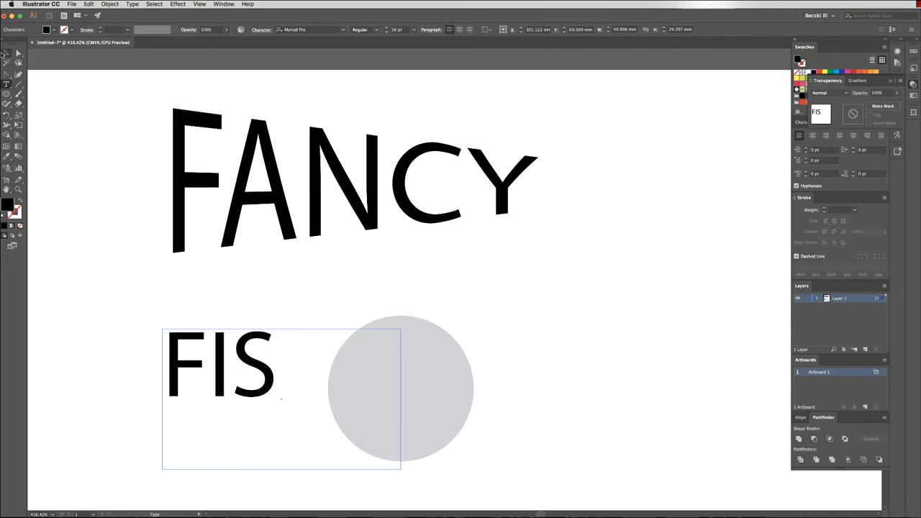
drag(223, 363, 403, 389)
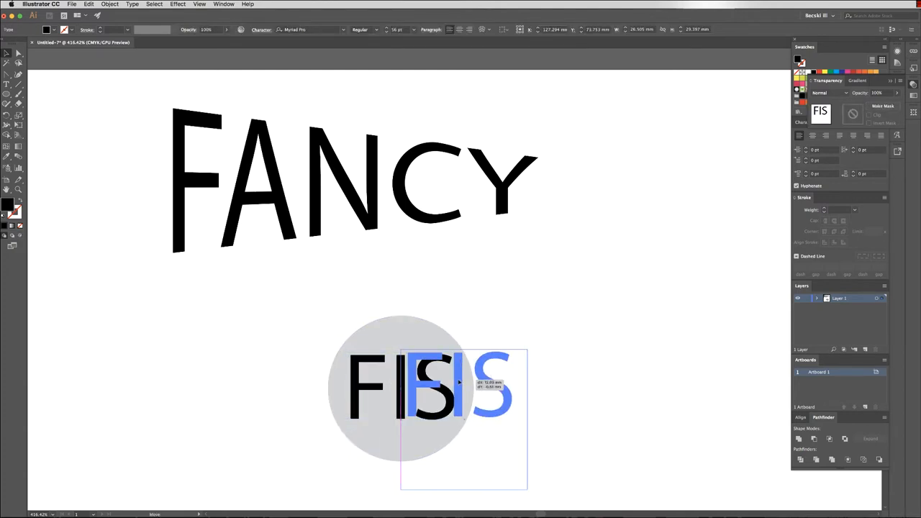
Alt-drag a copy of FIS to the right and retype it as a single H
drag(457, 386, 535, 389)
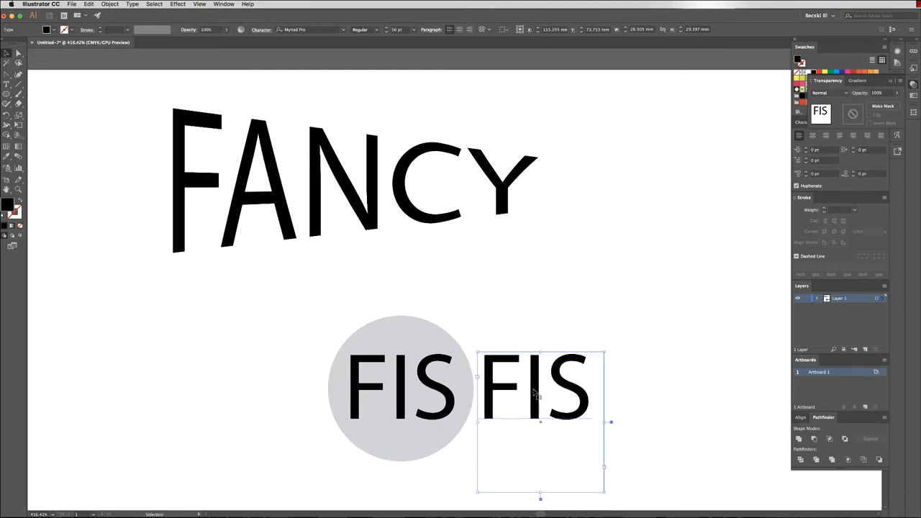
text(H)
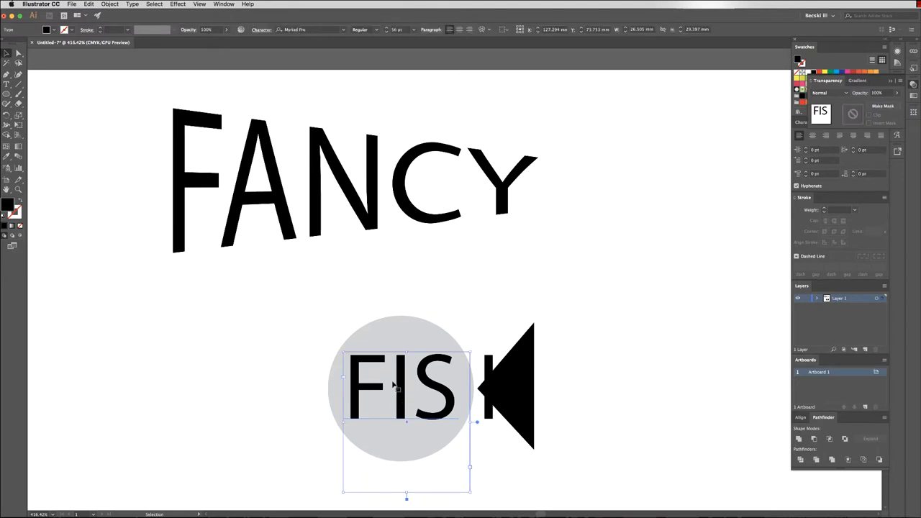
Send FIS behind the circle and envelope it into the circle's round outline
right_click(403, 386)
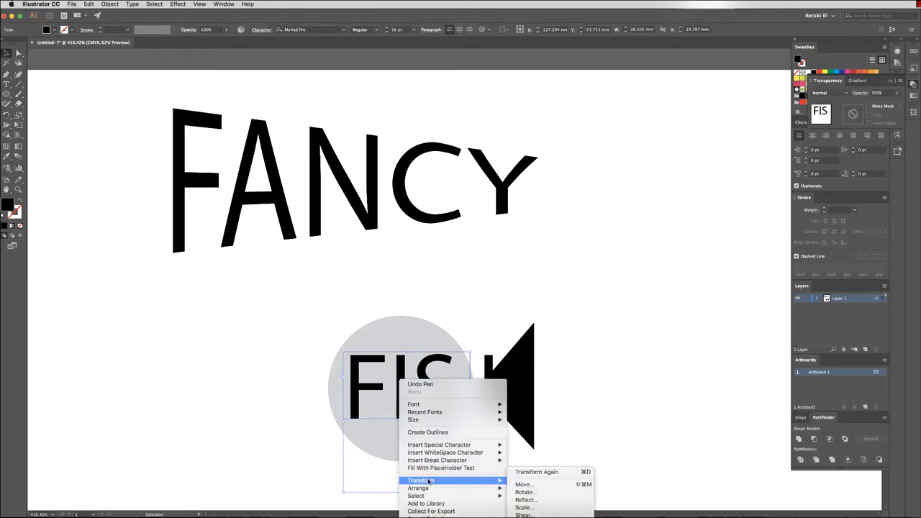
mouse_move(417, 488)
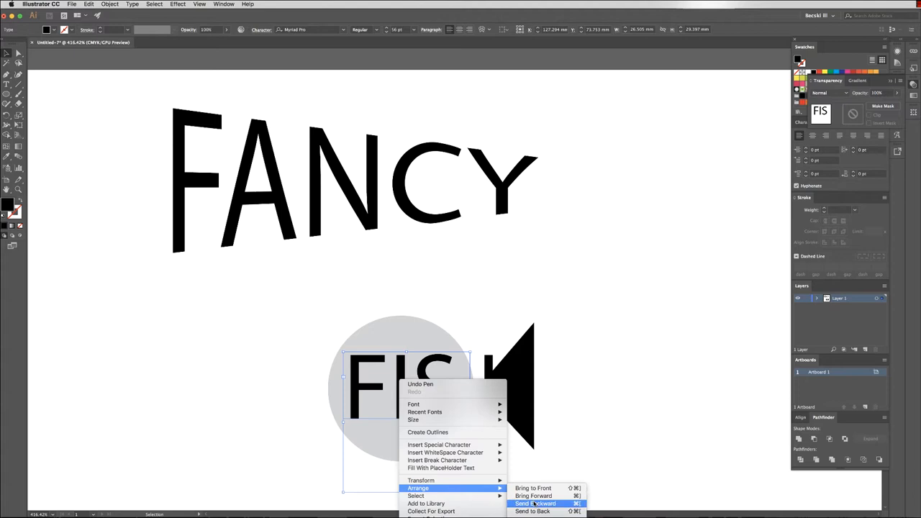
mouse_move(533, 511)
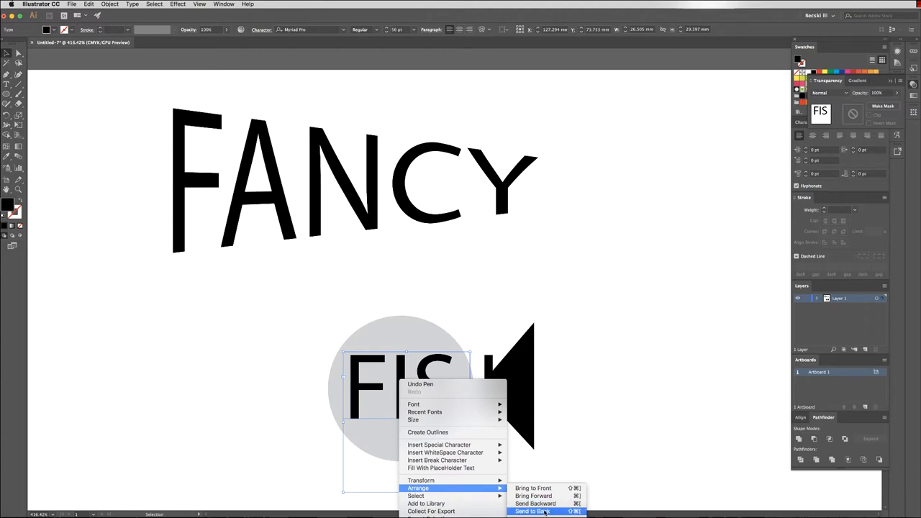
click(532, 511)
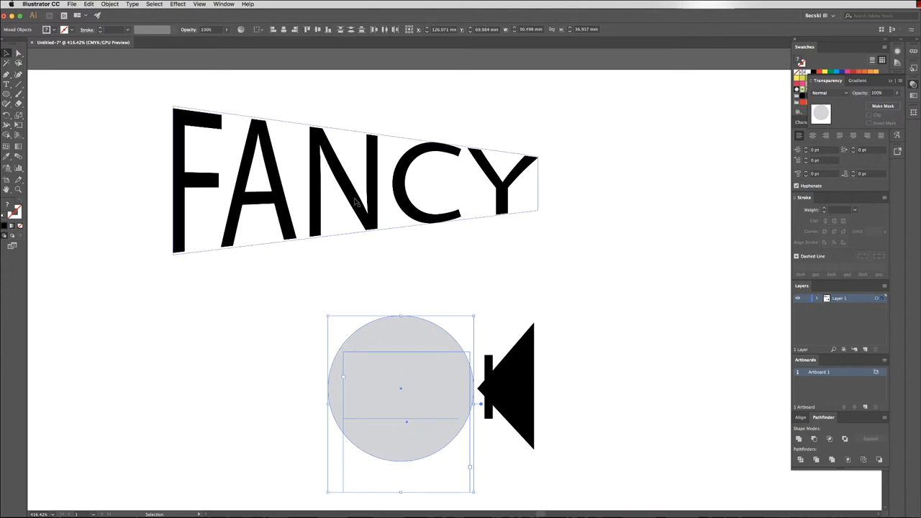
click(109, 4)
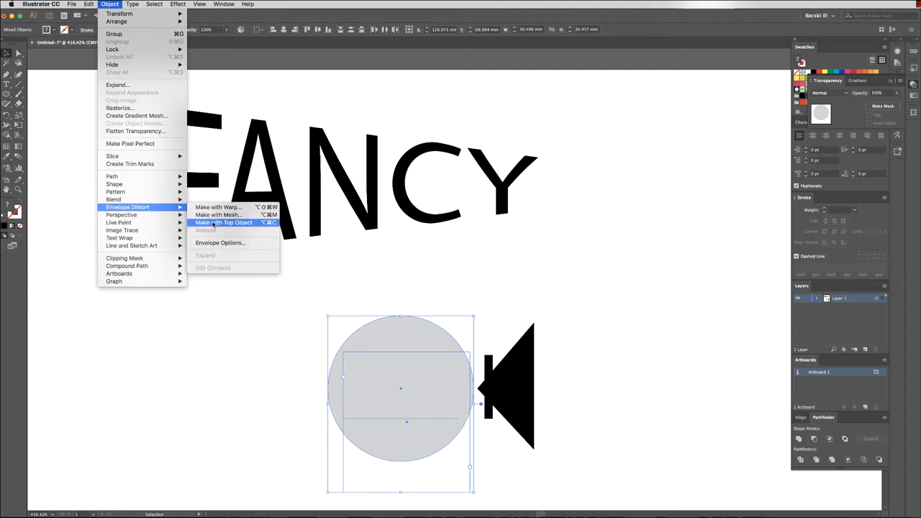
click(224, 221)
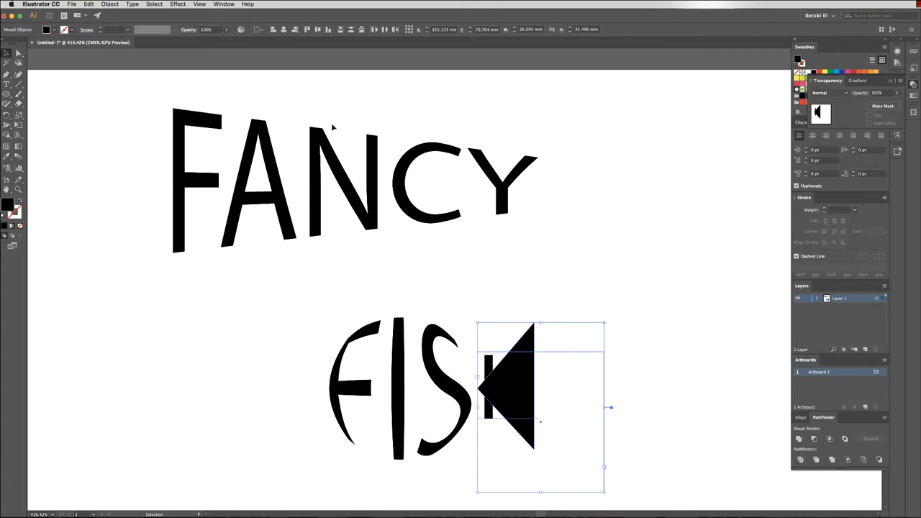
Envelope the H into the black triangle the same way
click(110, 5)
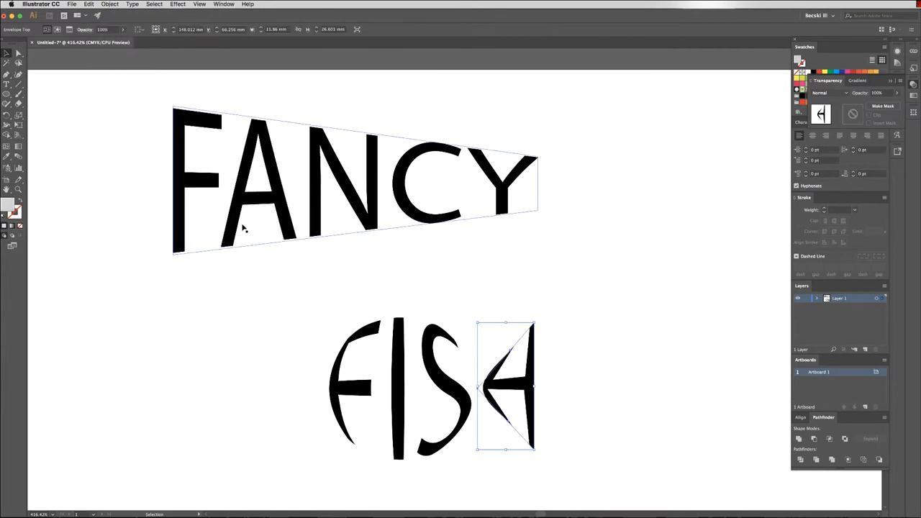
click(632, 329)
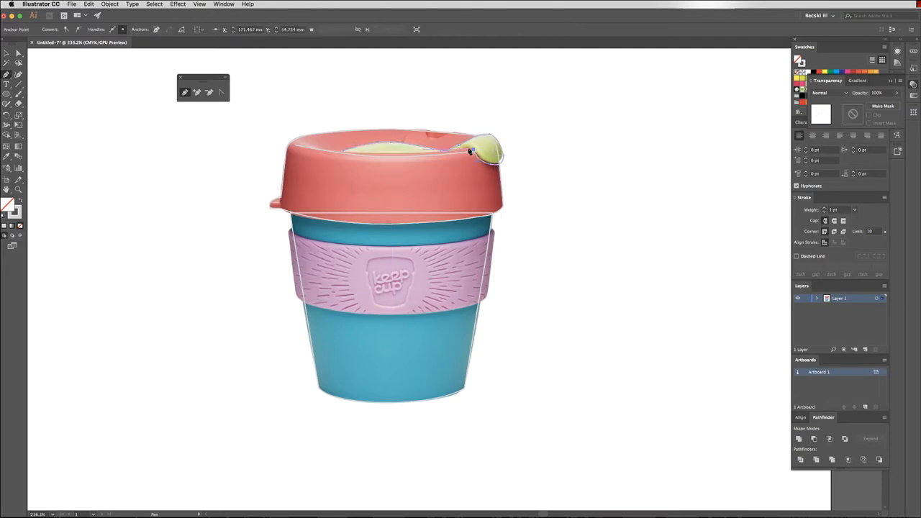
Trace a rectangular path over the cup body from the sleeve down to the base
drag(475, 151, 345, 156)
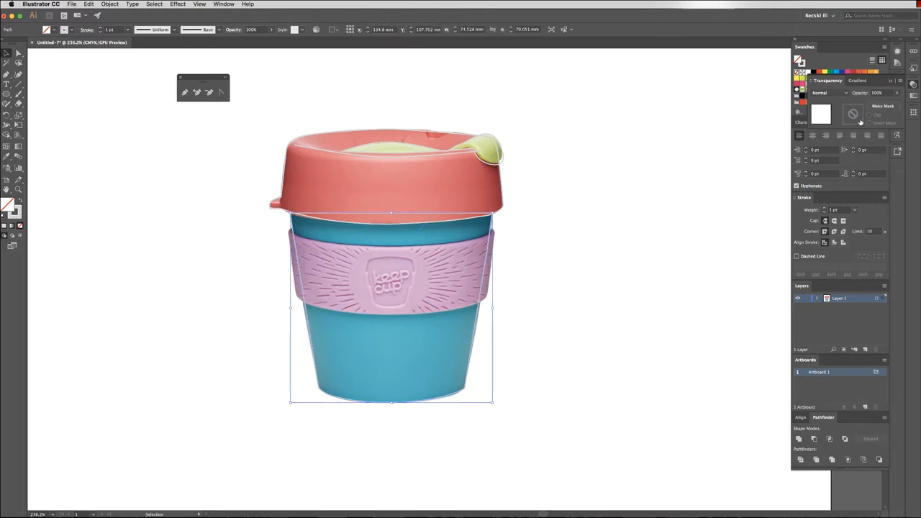
Fill the traced cup body grey and the lid green with a grey knob
click(858, 80)
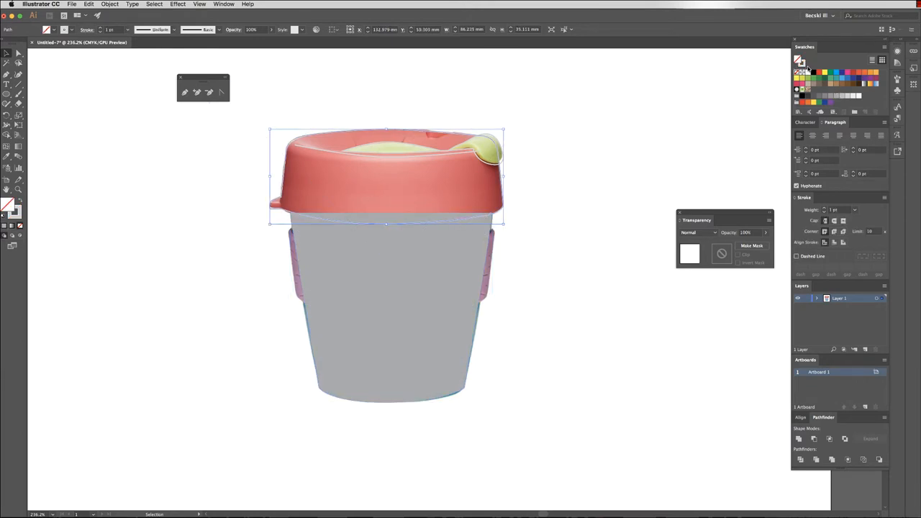
mouse_move(801, 70)
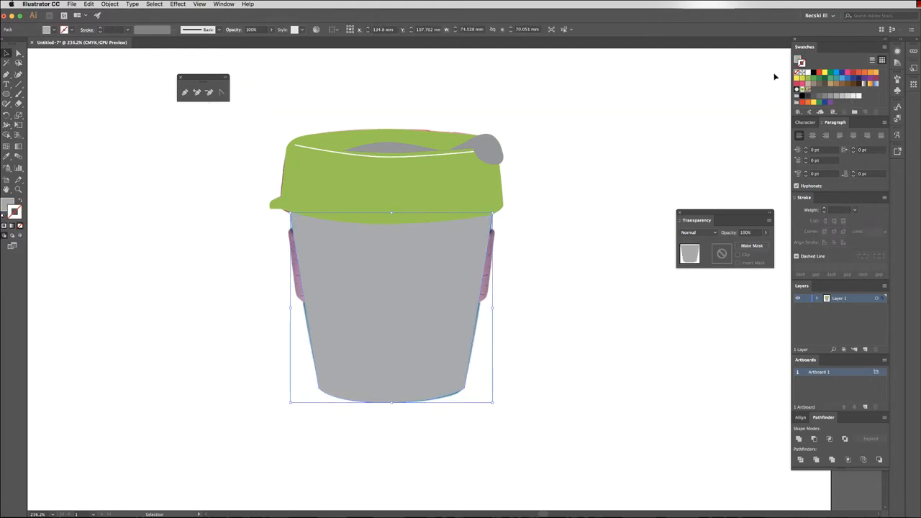
click(583, 178)
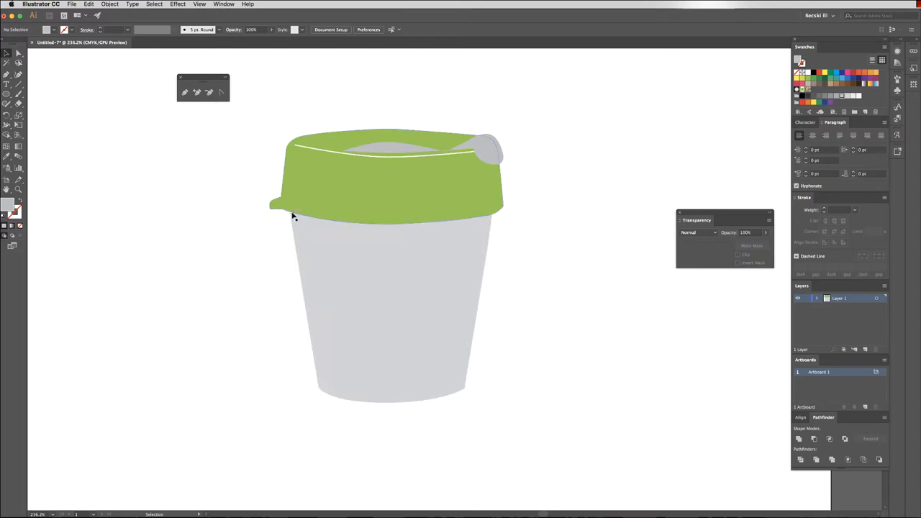
Delete the placed reference photo, leaving only the flat grey cup and green lid
click(294, 222)
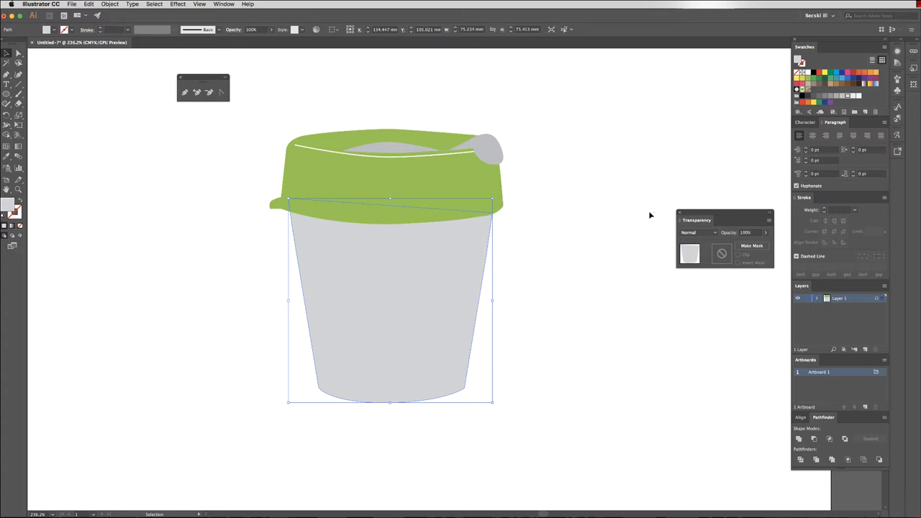
click(651, 216)
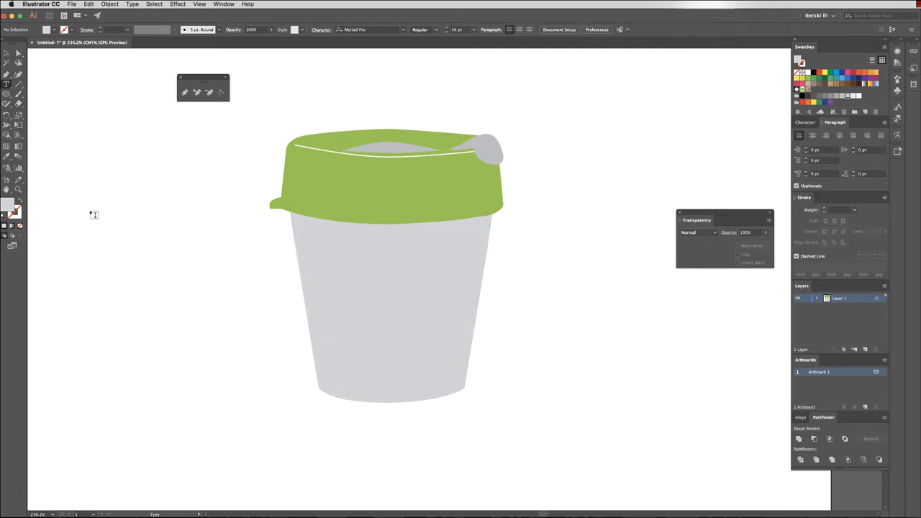
Add the words NEVER and FORGET as two text lines left of the cup
click(94, 214)
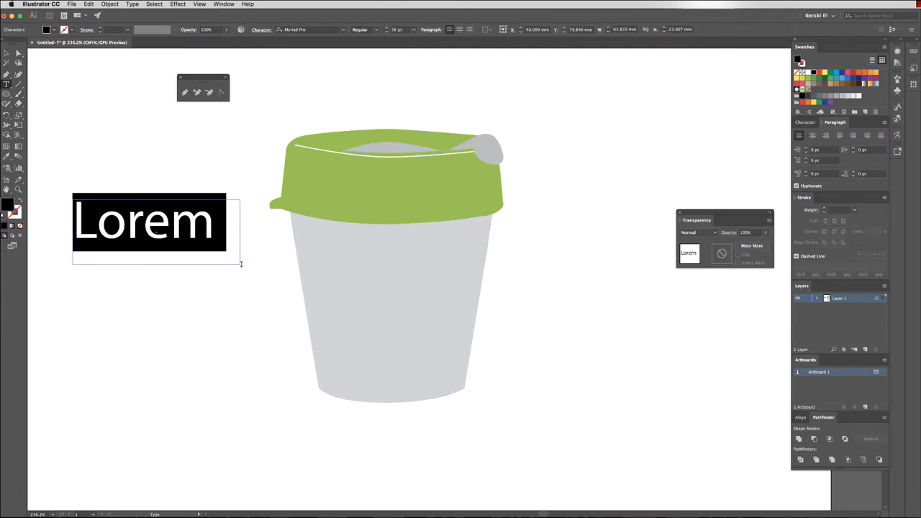
text(NEVER)
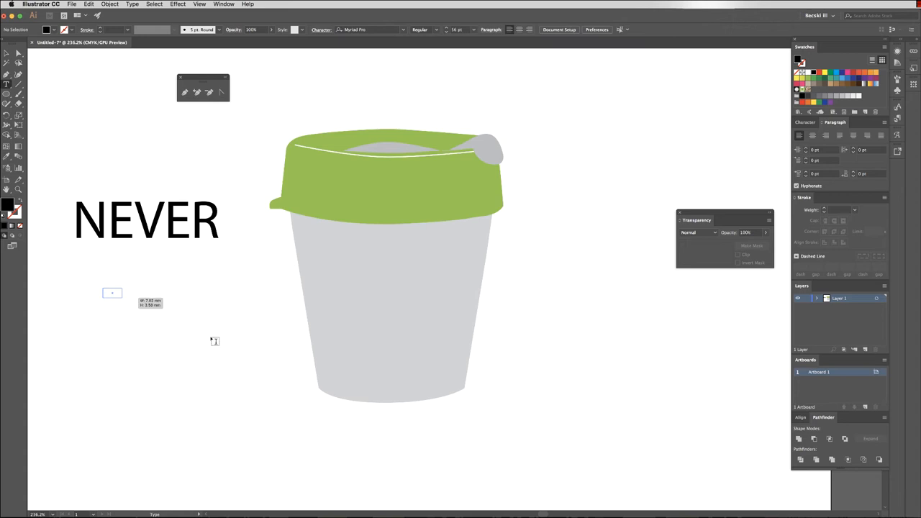
text(FOR)
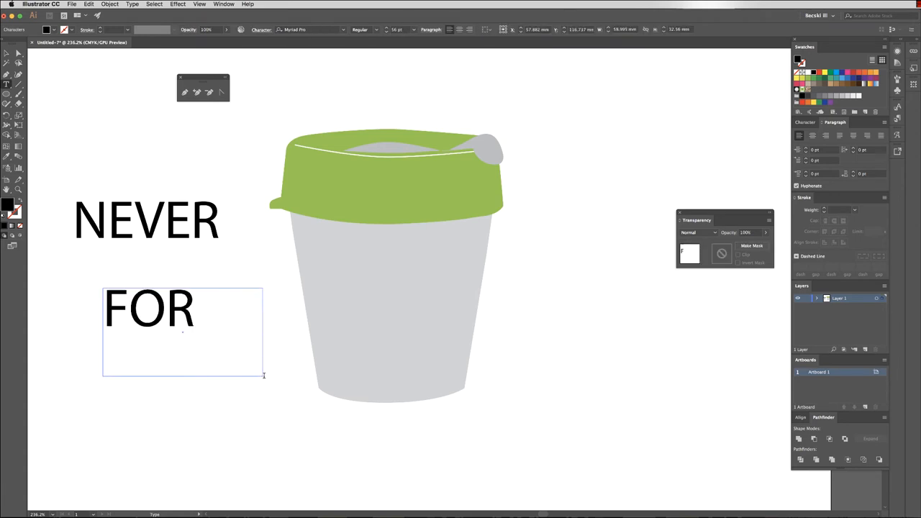
text(GE)
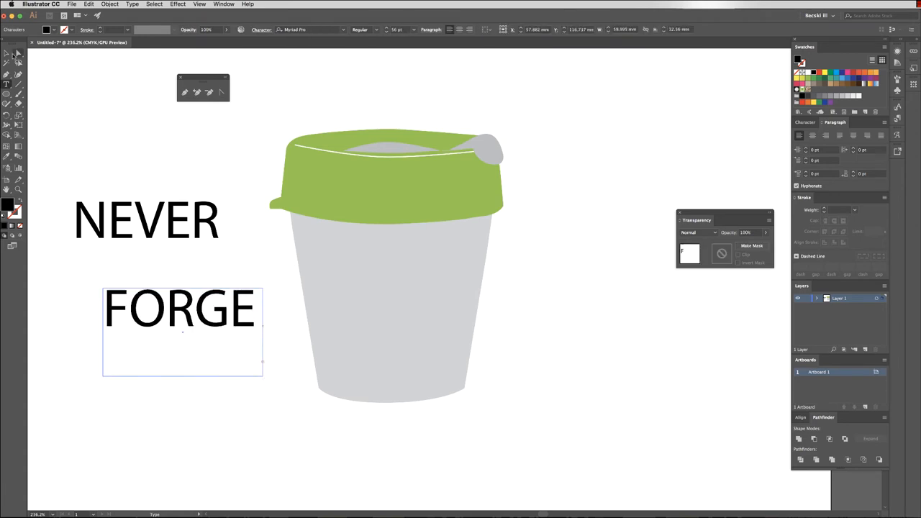
text(T)
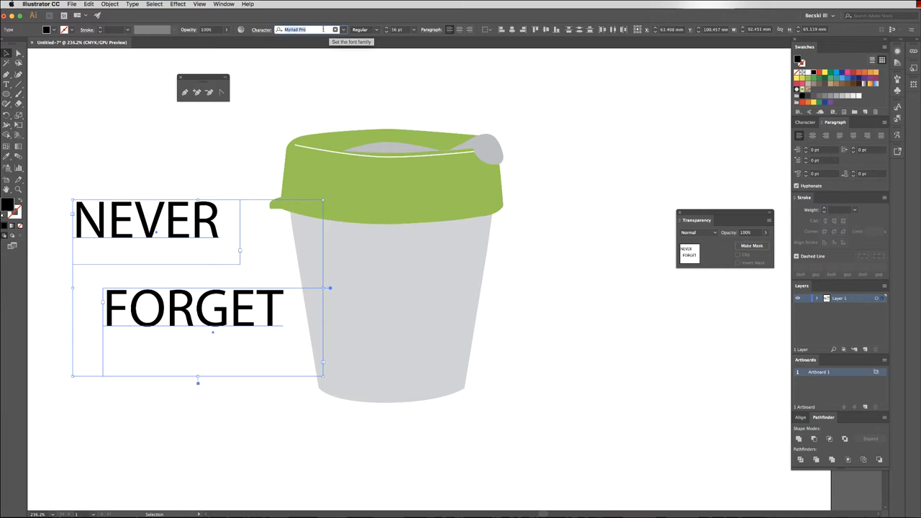
Set both lines in a bold brush-style font and move the lettering onto the cup body
text(jack)
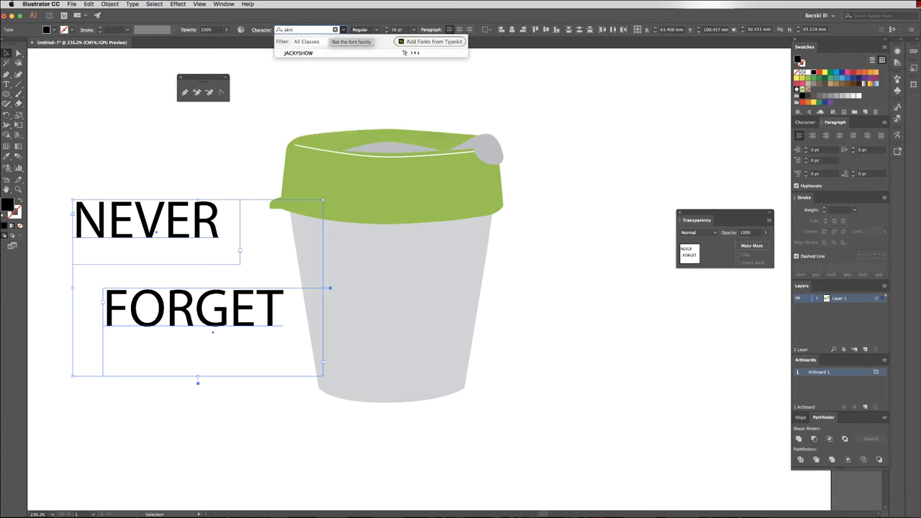
click(296, 52)
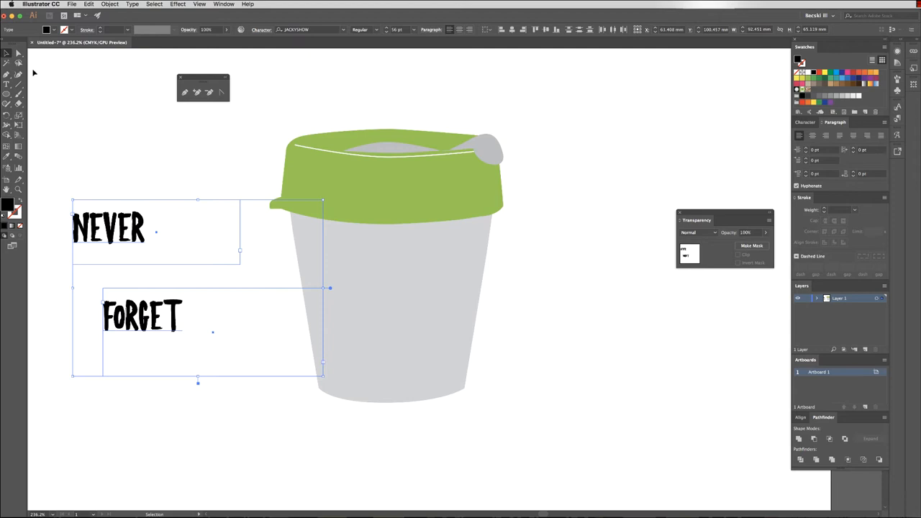
drag(108, 230, 334, 256)
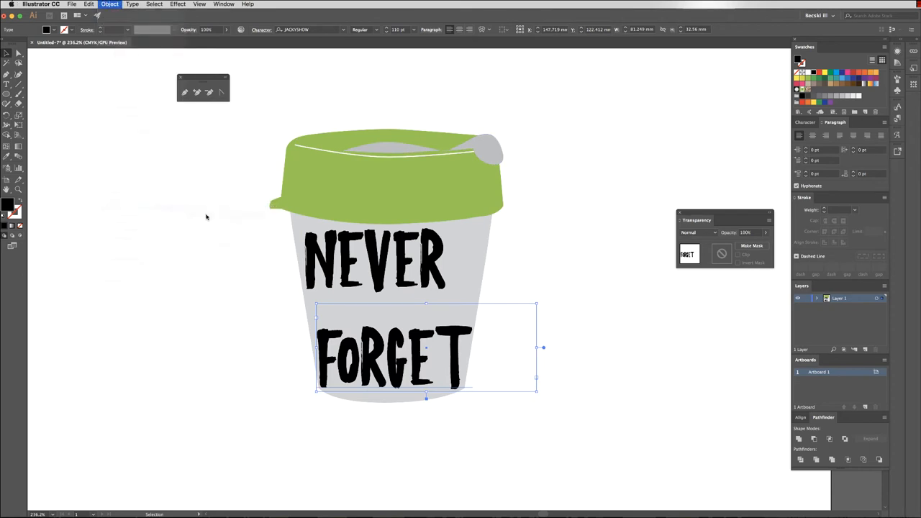
Envelope-distort NEVER FORGET with the cup-shaped top object so it follows the taper
click(110, 3)
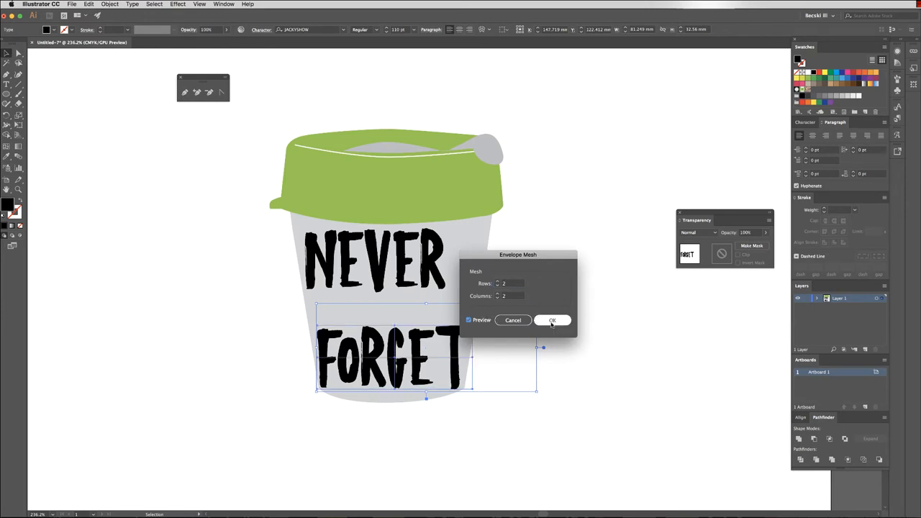
click(553, 319)
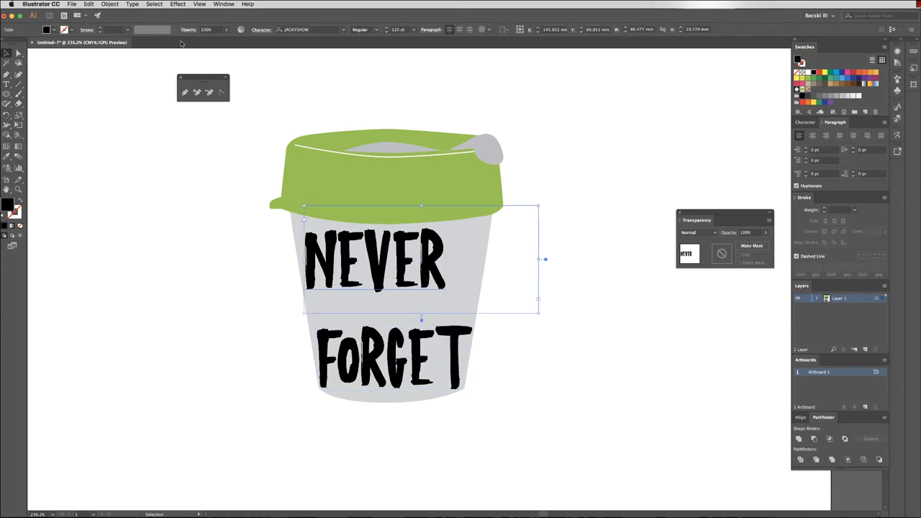
click(109, 5)
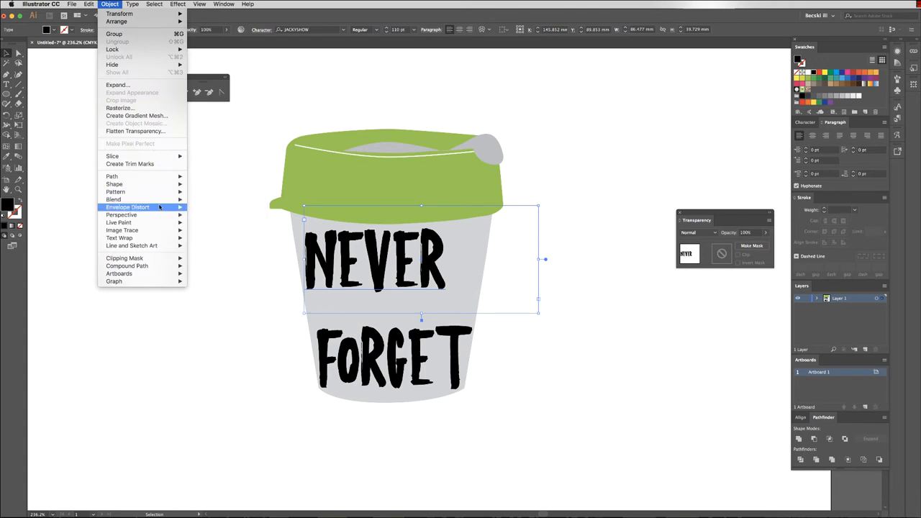
mouse_move(127, 207)
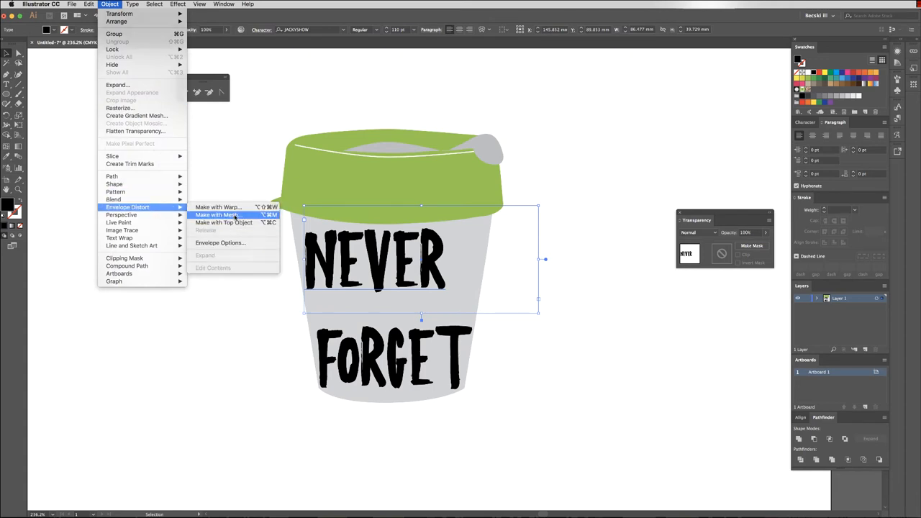
click(216, 214)
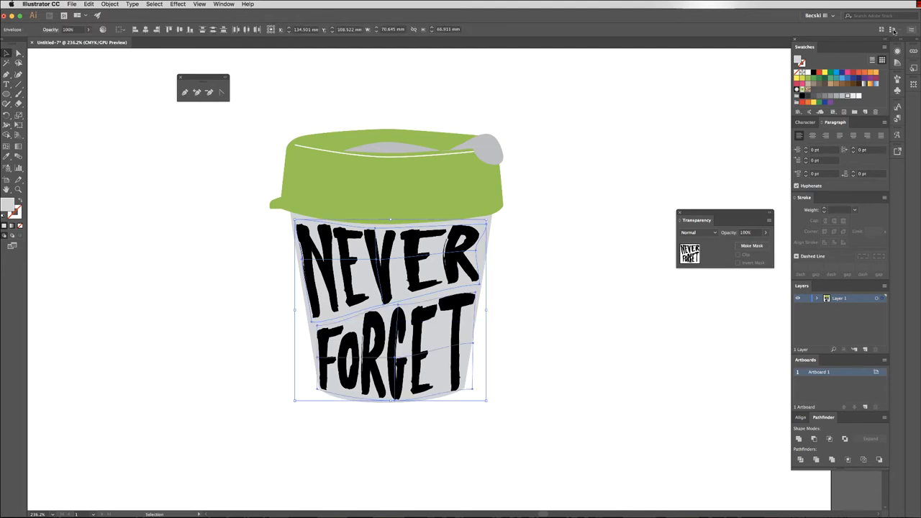
mouse_move(683, 128)
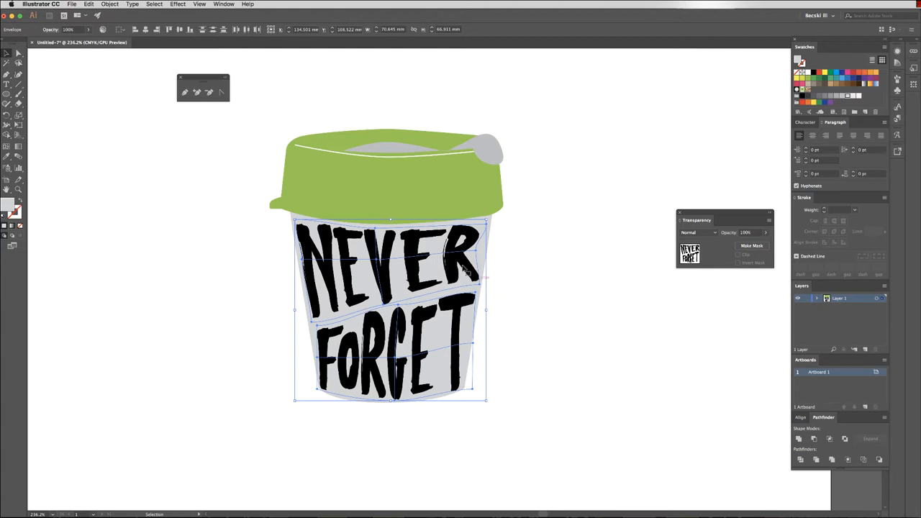
double_click(389, 273)
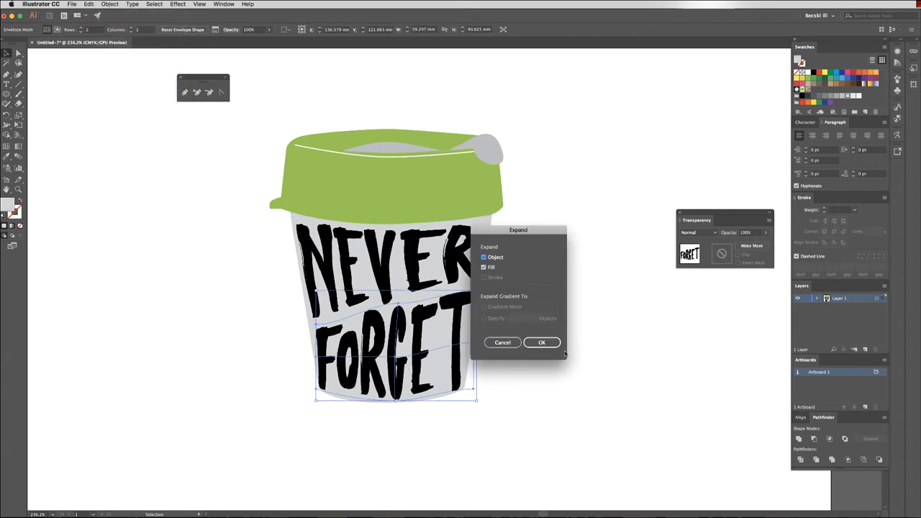
Expand the warped lettering into plain shapes and fill it white
click(541, 342)
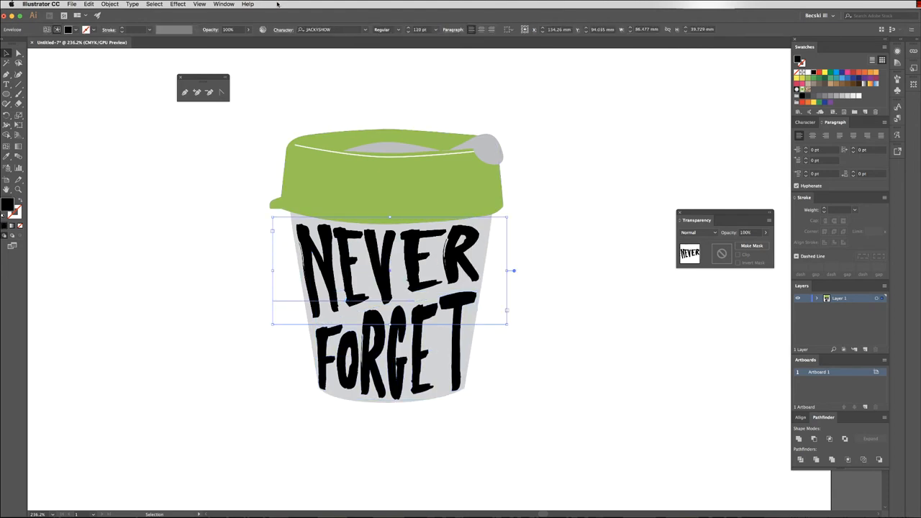
click(178, 4)
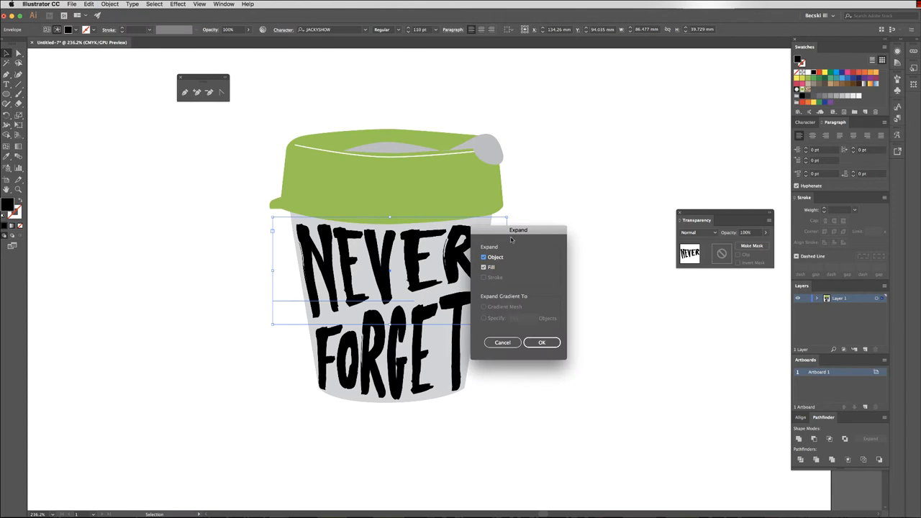
click(541, 342)
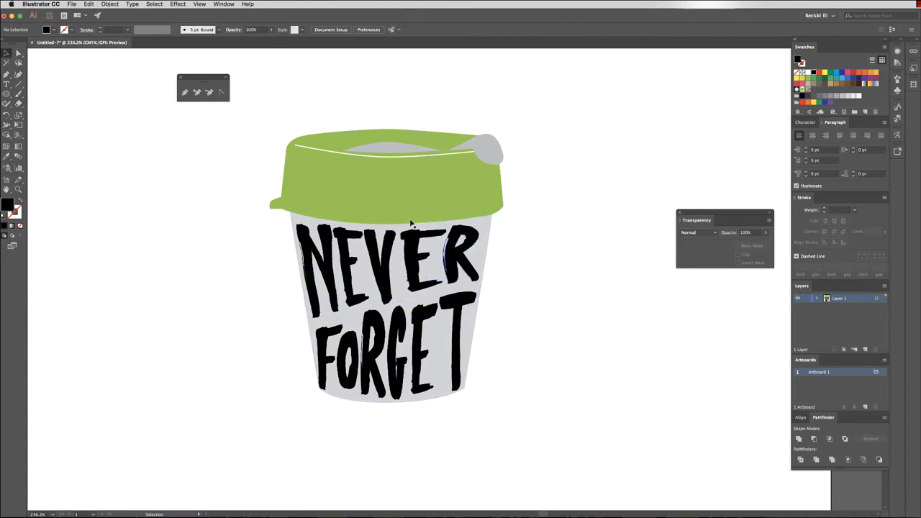
click(388, 267)
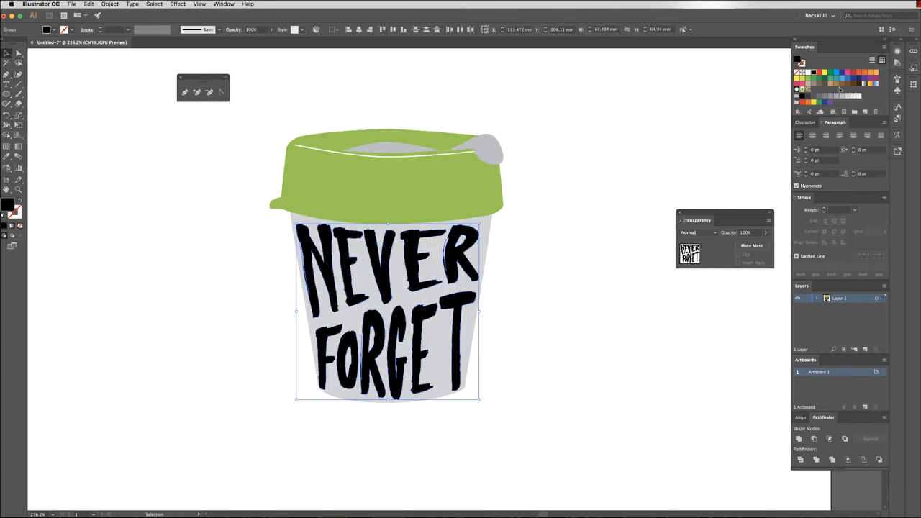
click(798, 65)
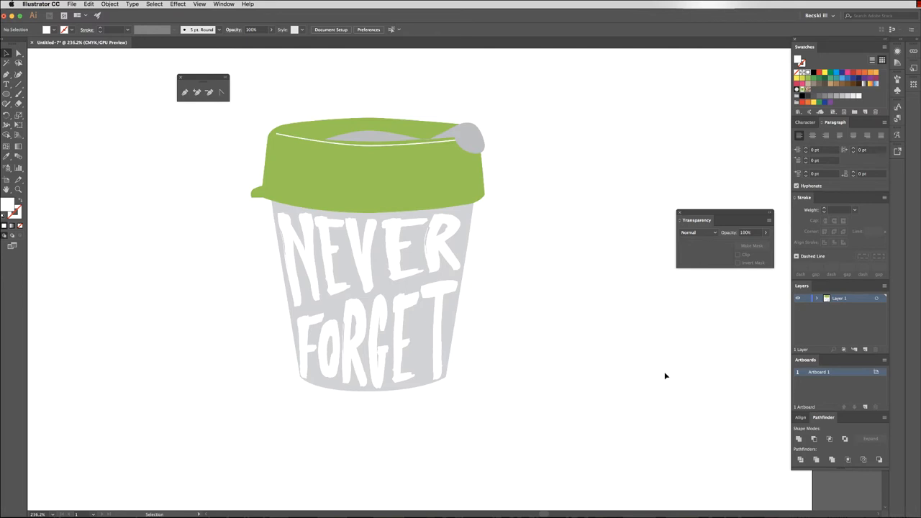
mouse_move(524, 368)
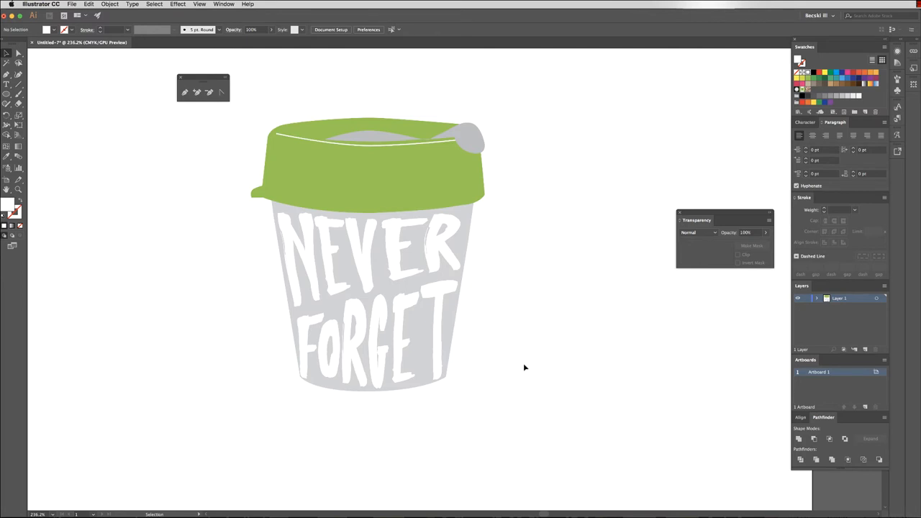
mouse_move(184, 165)
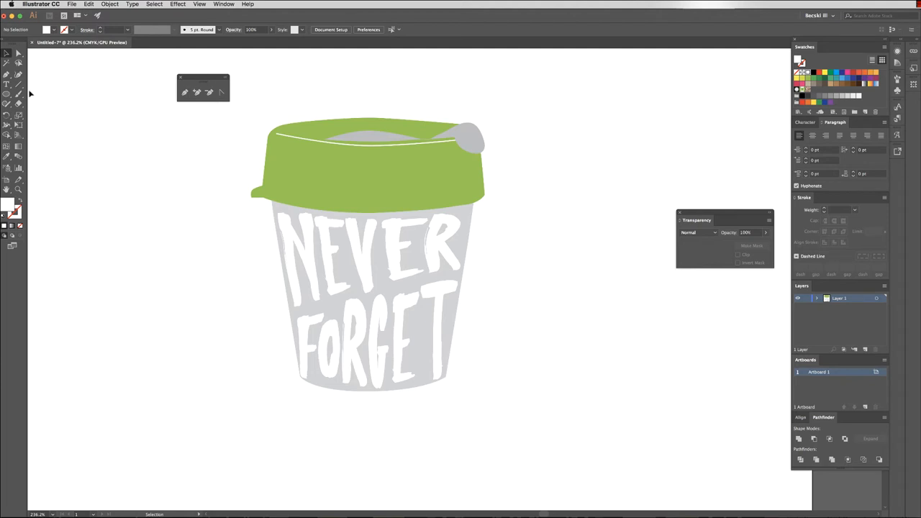
With the Paintbrush tool and a green stroke, paint a long curved stem left of the cup
click(17, 93)
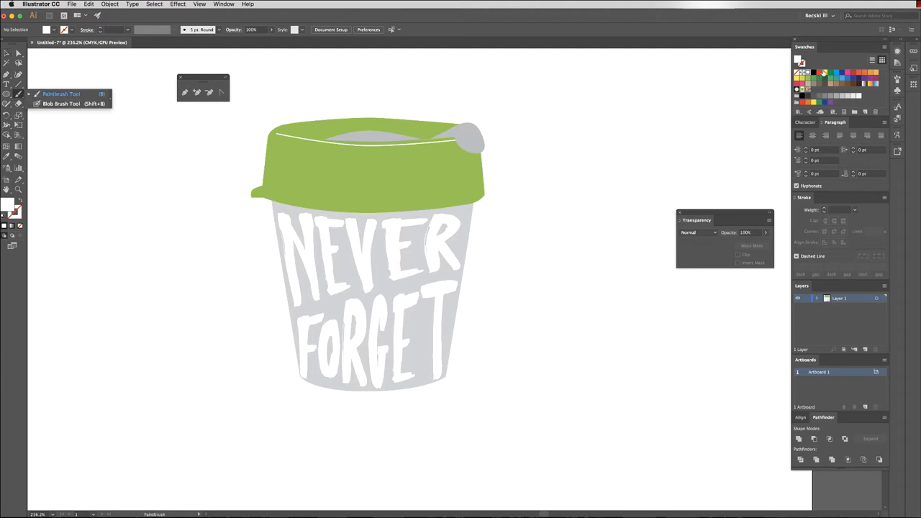
click(19, 93)
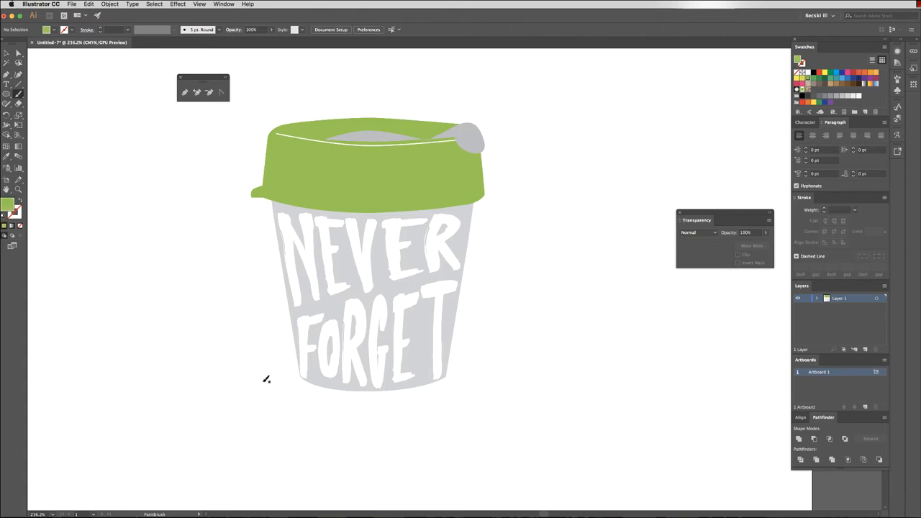
drag(209, 179, 256, 391)
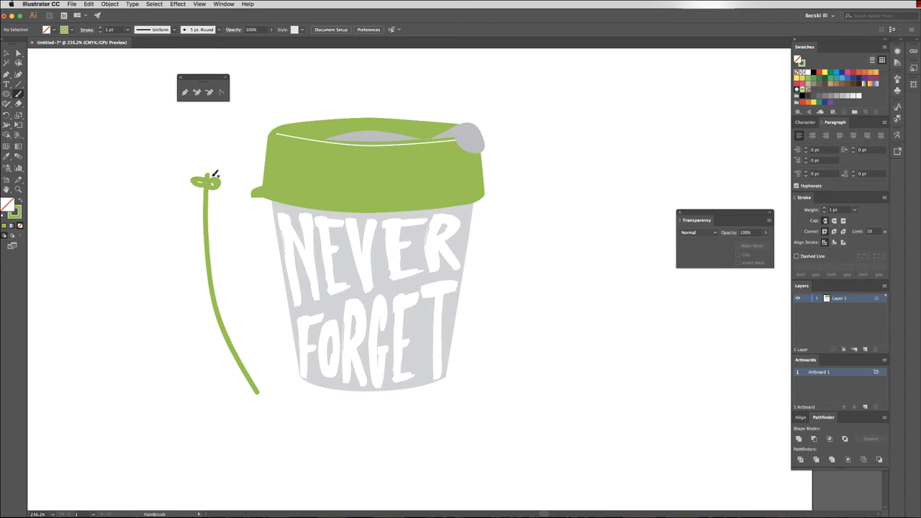
Paint small looped leaves down the stem from top to bottom, finishing the sprig
drag(209, 180, 202, 170)
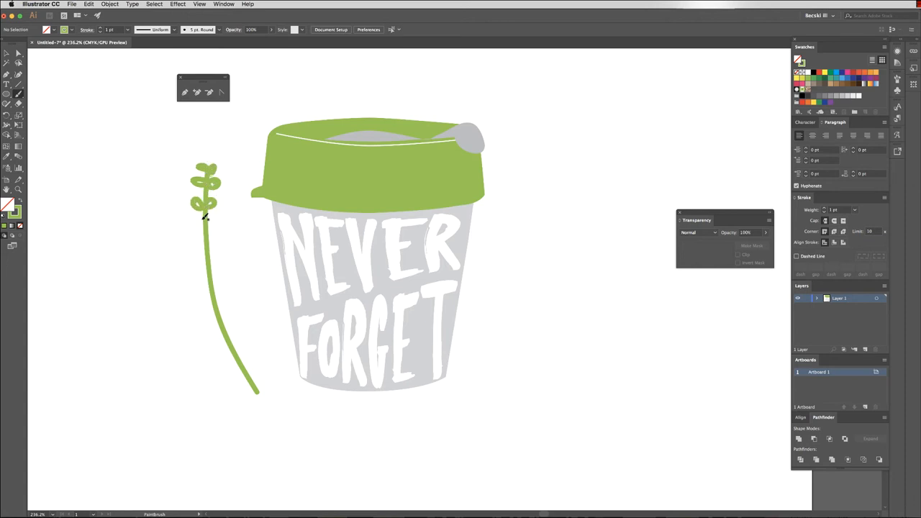
drag(205, 216, 223, 256)
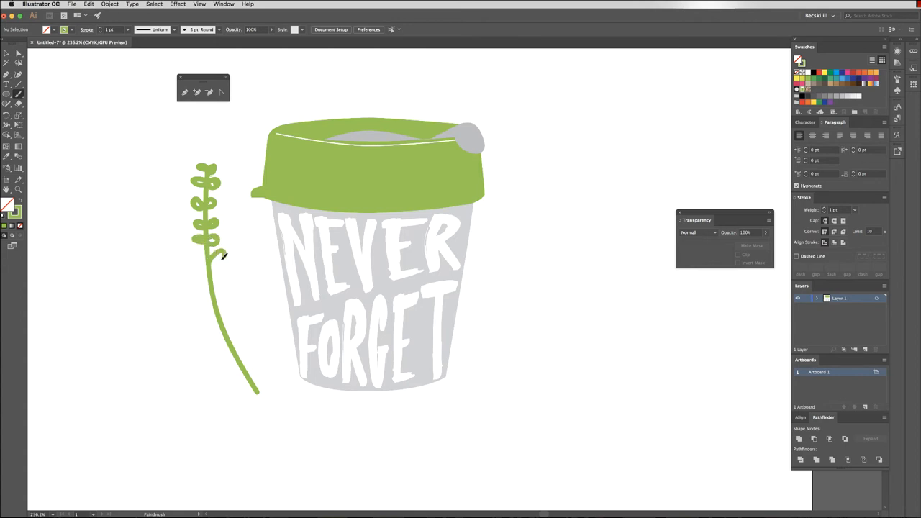
drag(223, 256, 223, 298)
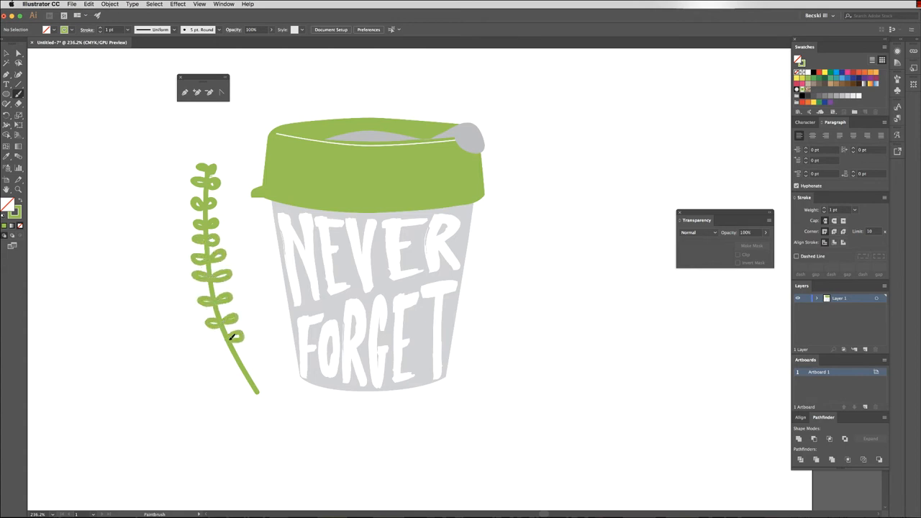
drag(230, 334, 259, 375)
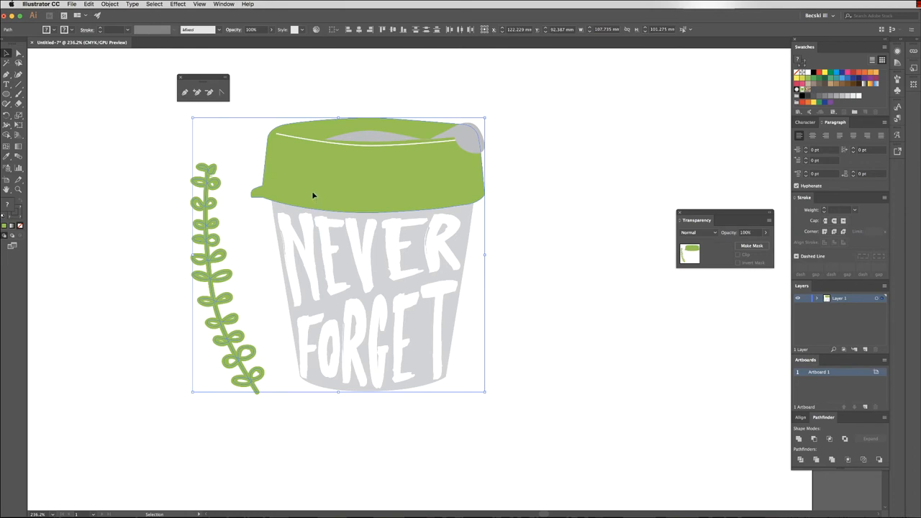
click(209, 274)
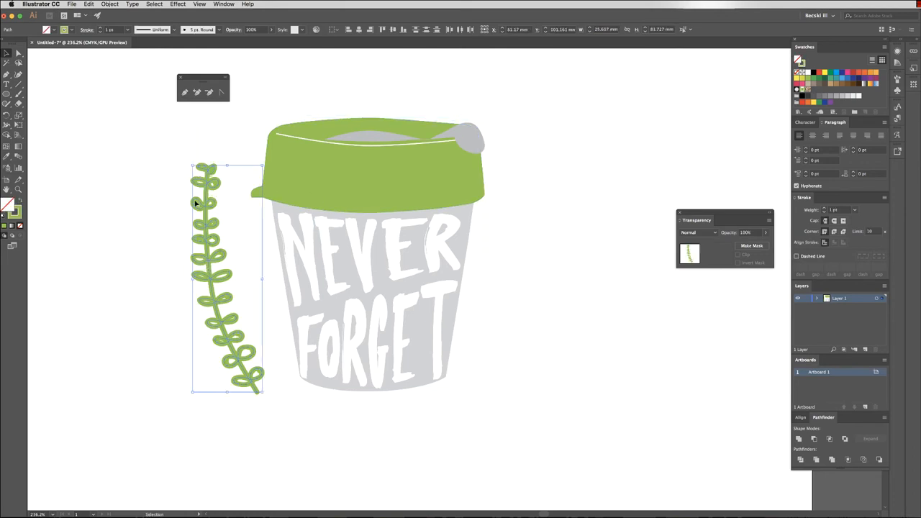
mouse_move(222, 314)
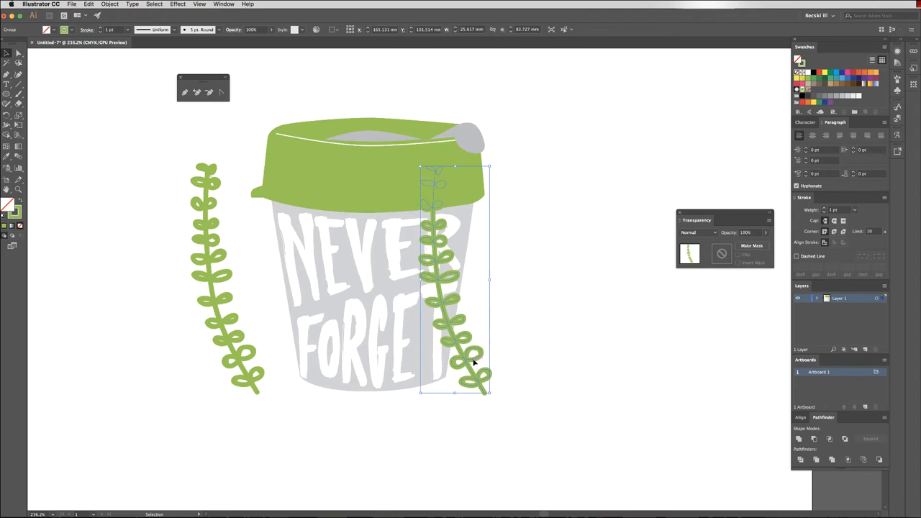
Reflect the copied sprig vertically so a mirrored sprig flanks the cup's right side
right_click(473, 363)
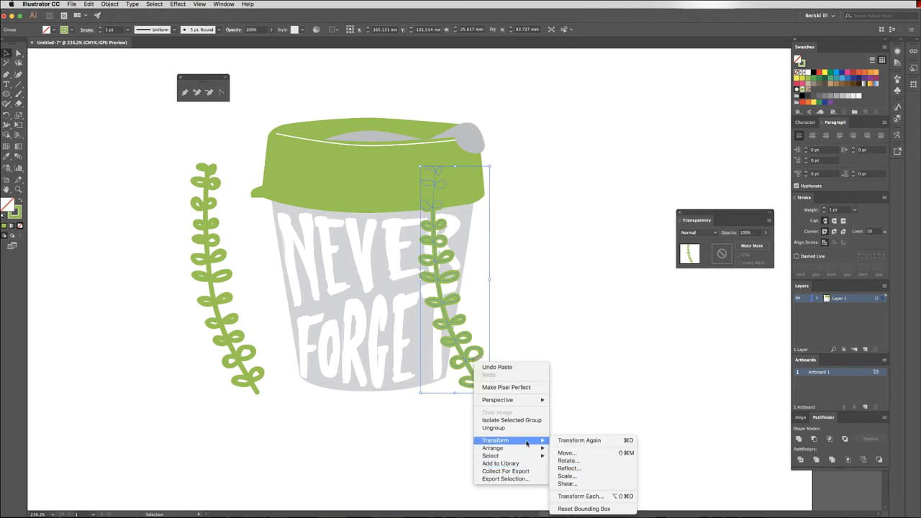
click(570, 468)
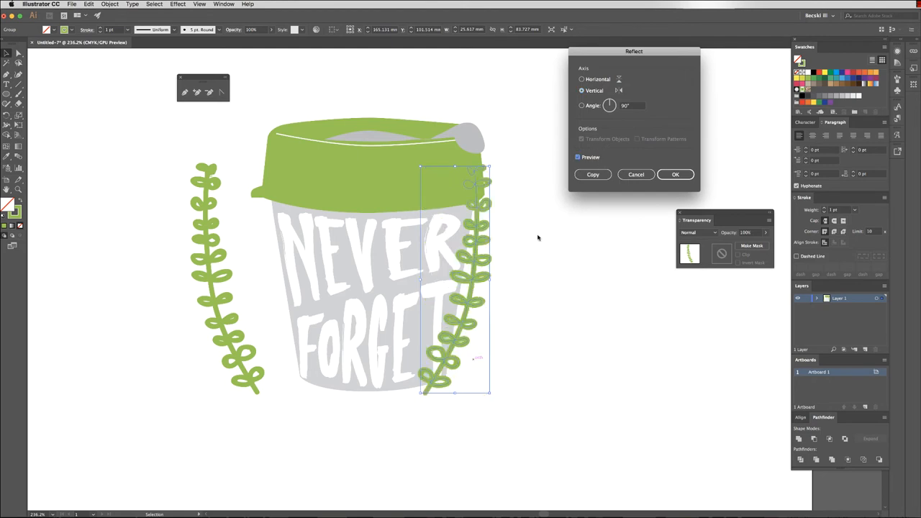
click(675, 174)
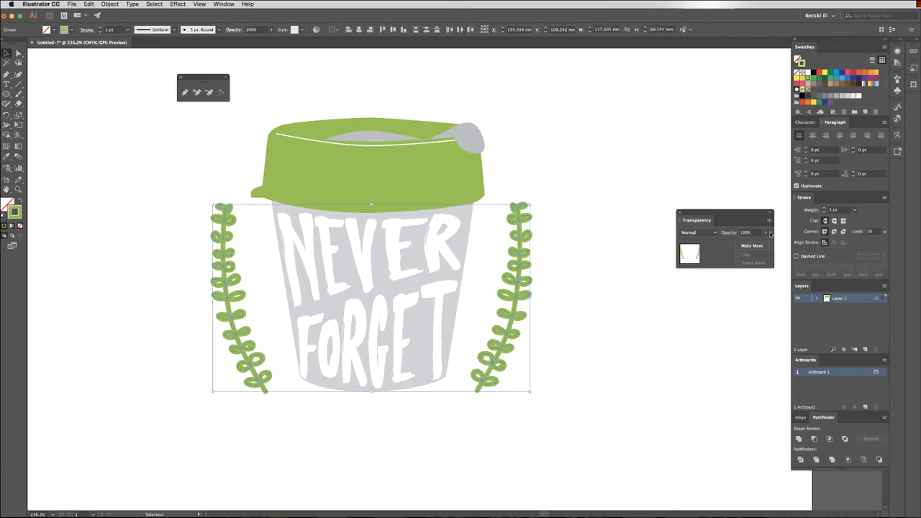
drag(770, 232, 749, 242)
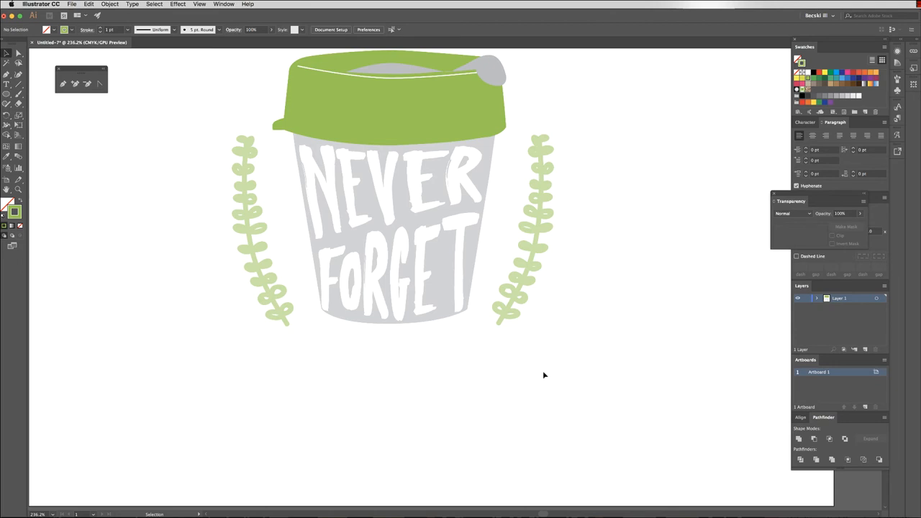
mouse_move(368, 353)
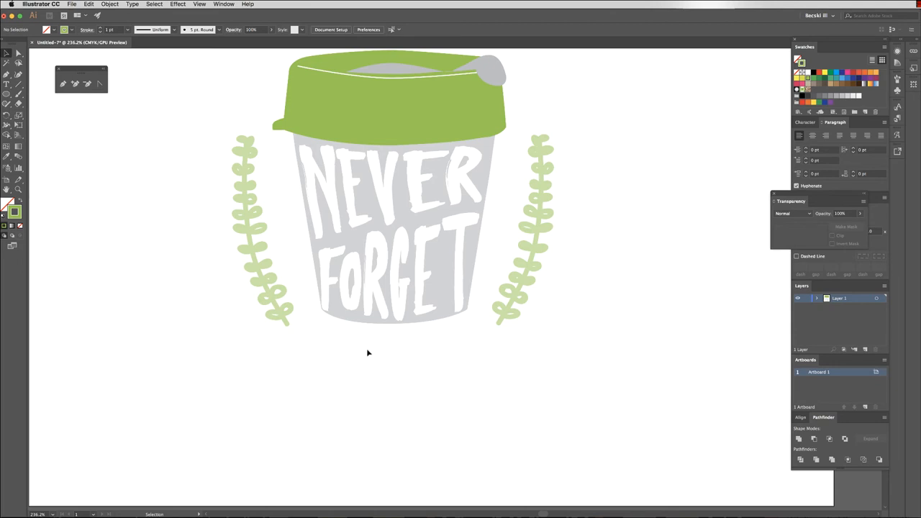
mouse_move(6, 95)
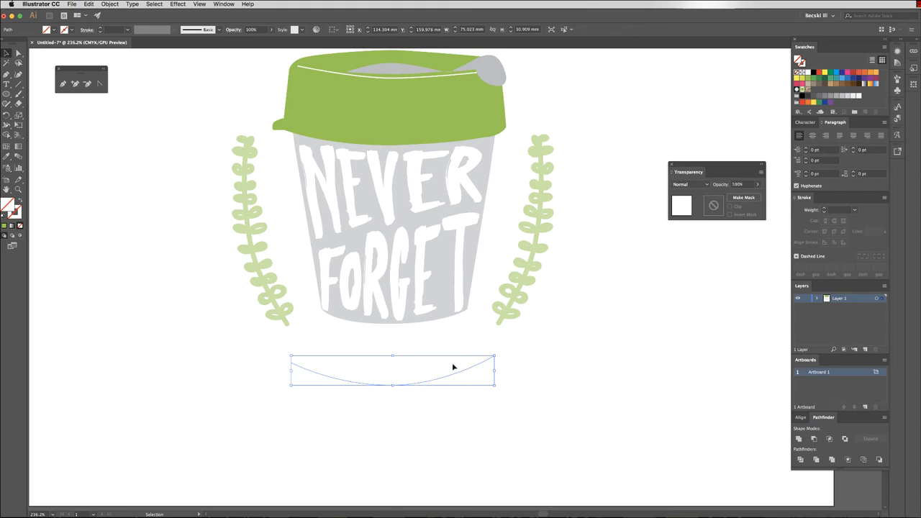
Thicken the curved line into a solid green band under the cup with no outline
click(856, 211)
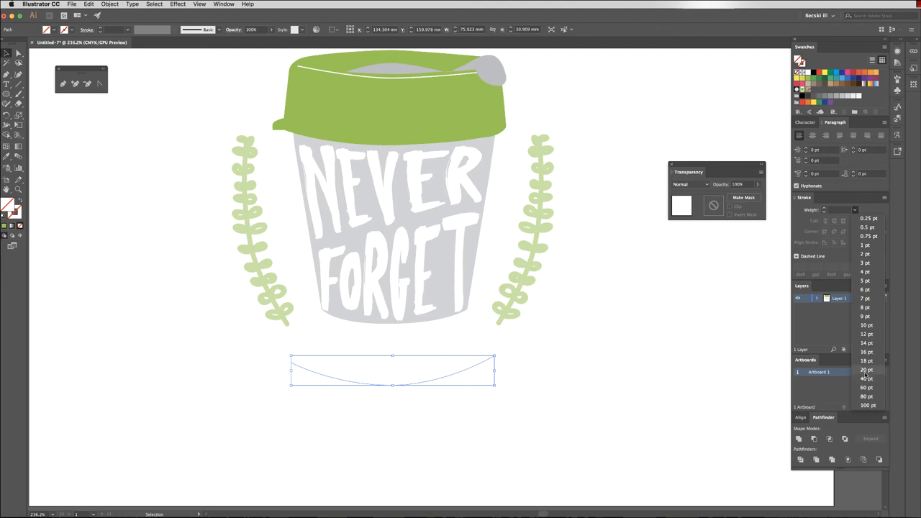
click(867, 369)
text(27)
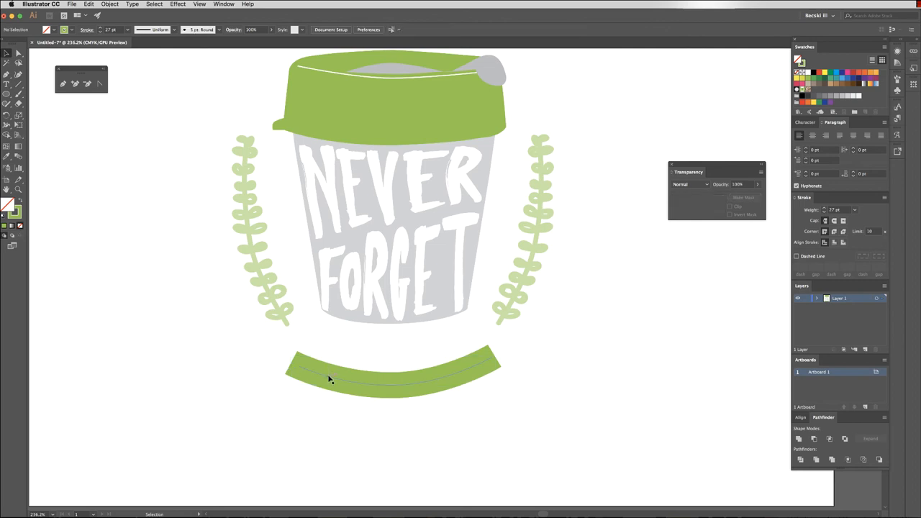
click(328, 379)
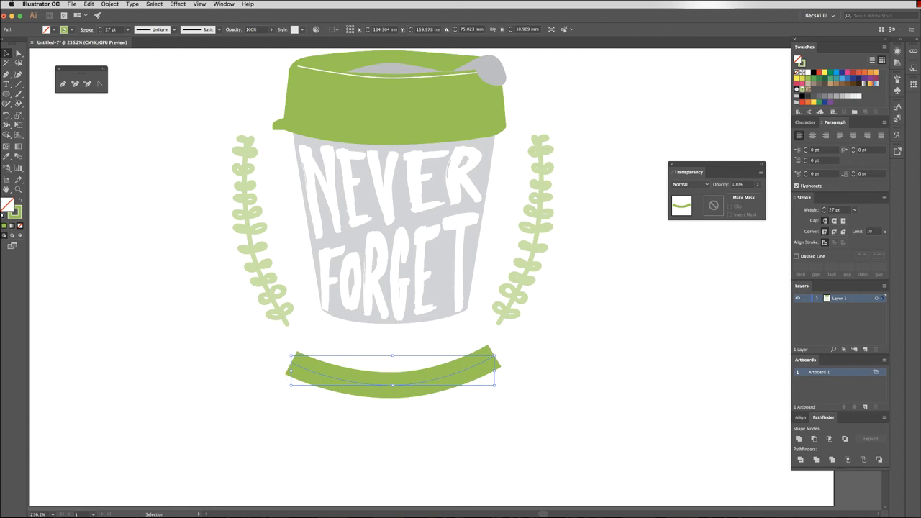
click(110, 4)
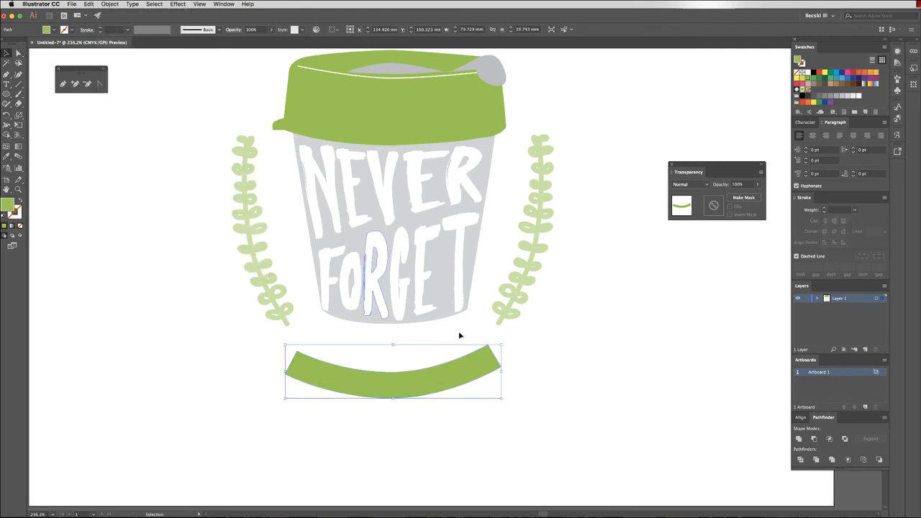
Start type on the banner's curved edge and shrink the font size to fit the band
click(597, 340)
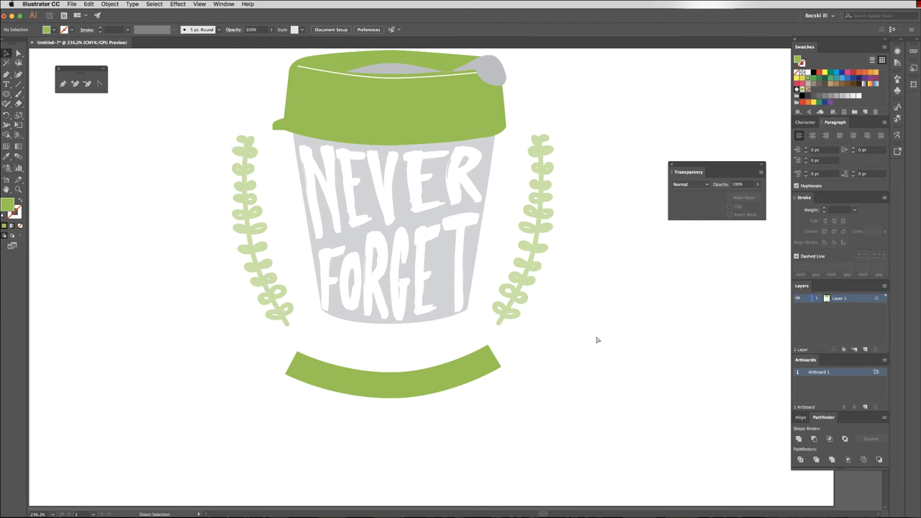
click(391, 371)
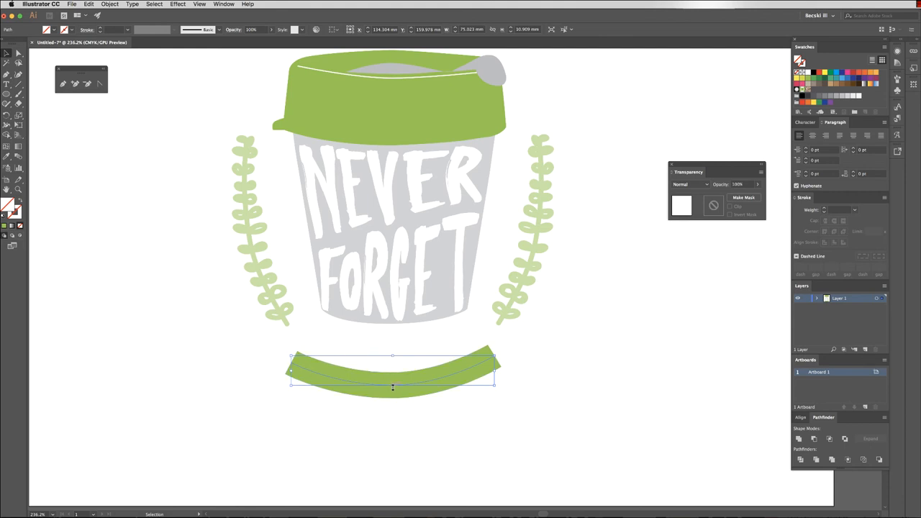
drag(393, 367, 393, 389)
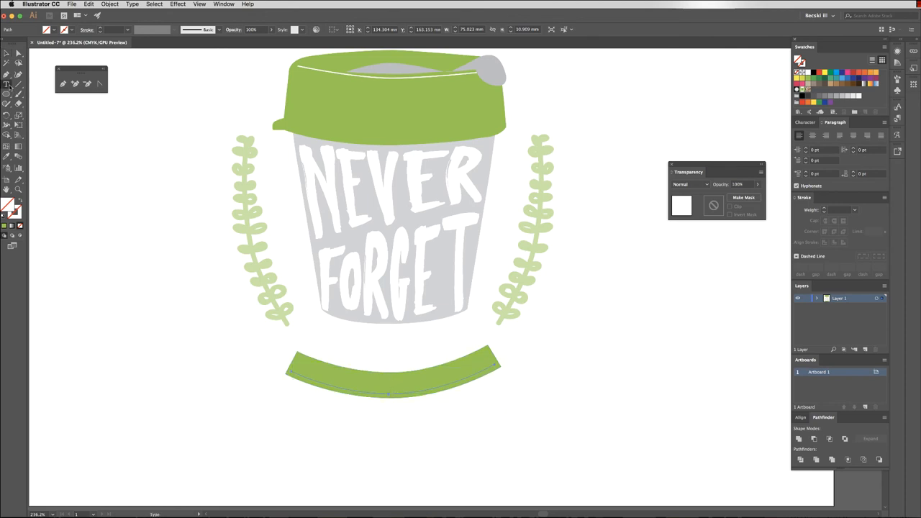
click(9, 84)
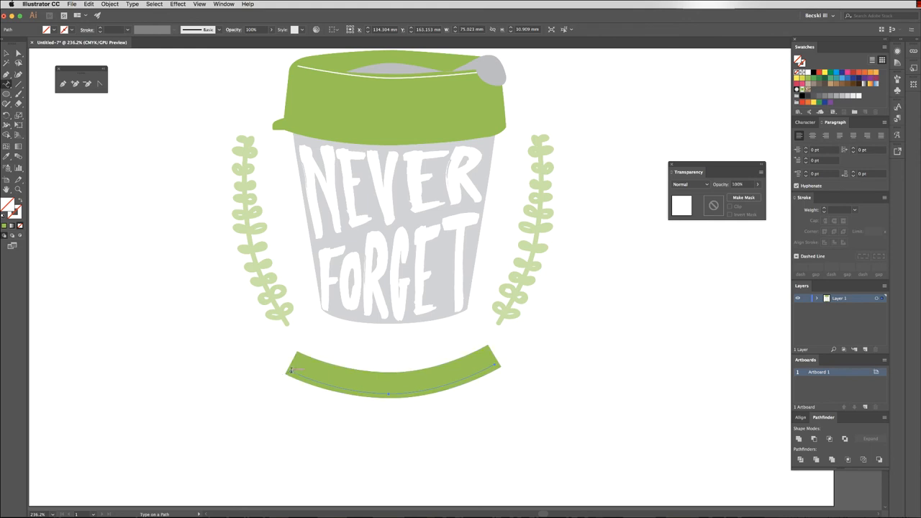
text(Lor)
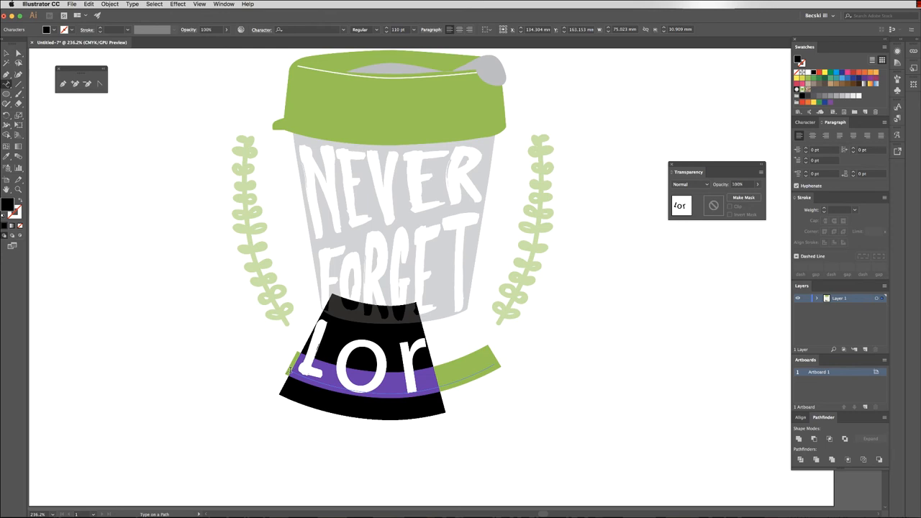
click(406, 29)
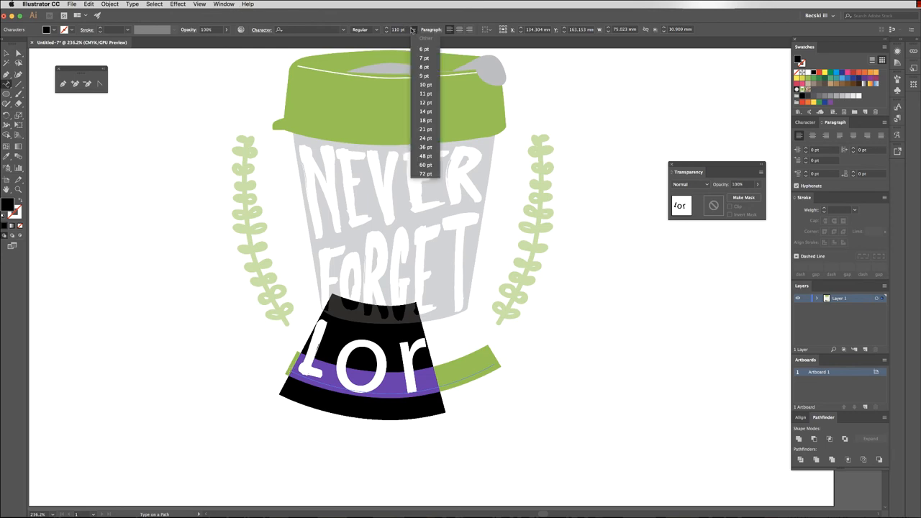
click(426, 138)
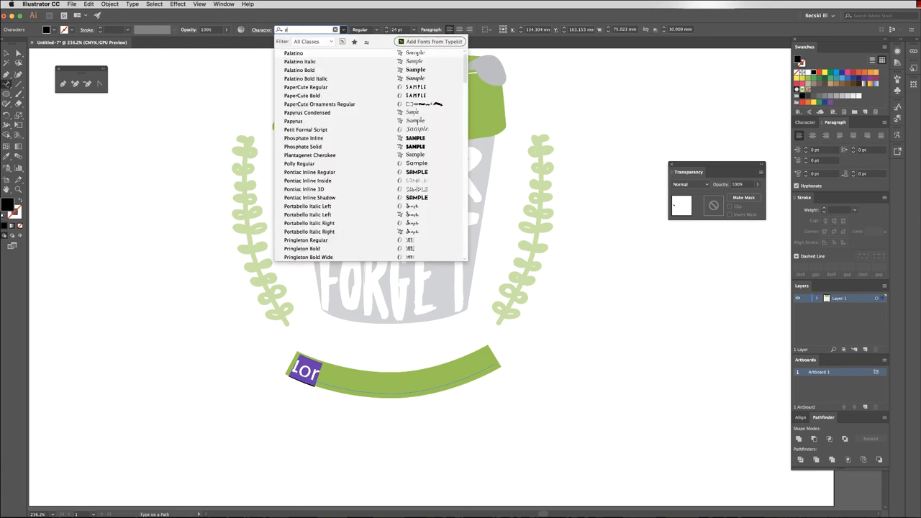
Set PaperCute Regular and write #SALUTETHEREUSER in white along the banner
text(papercu)
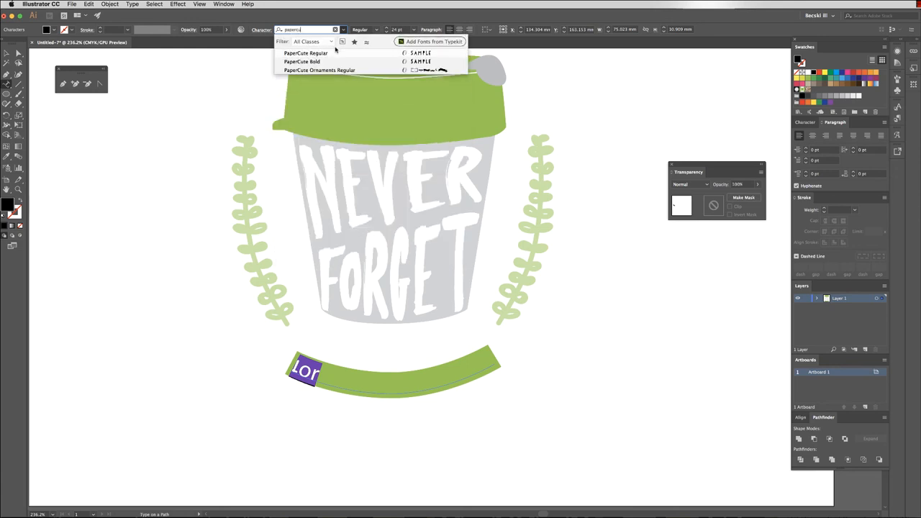
click(306, 52)
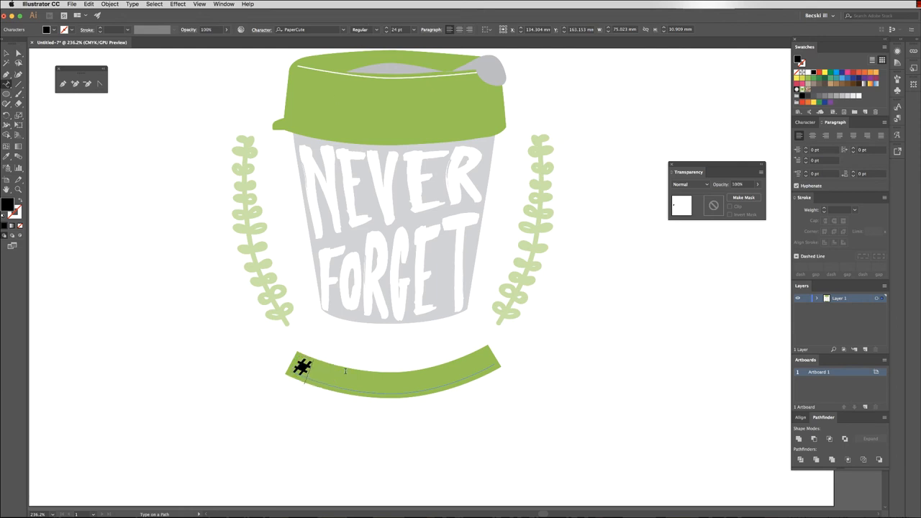
text(SALUTE)
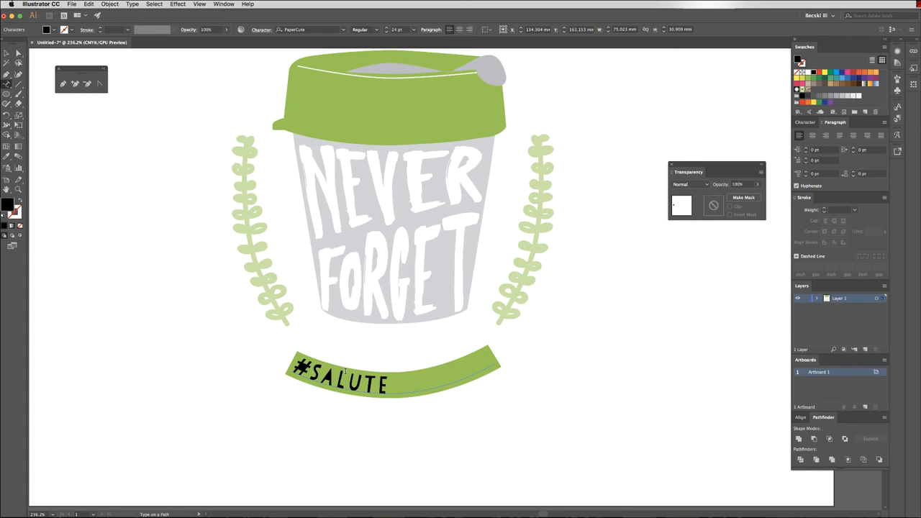
text(THERE)
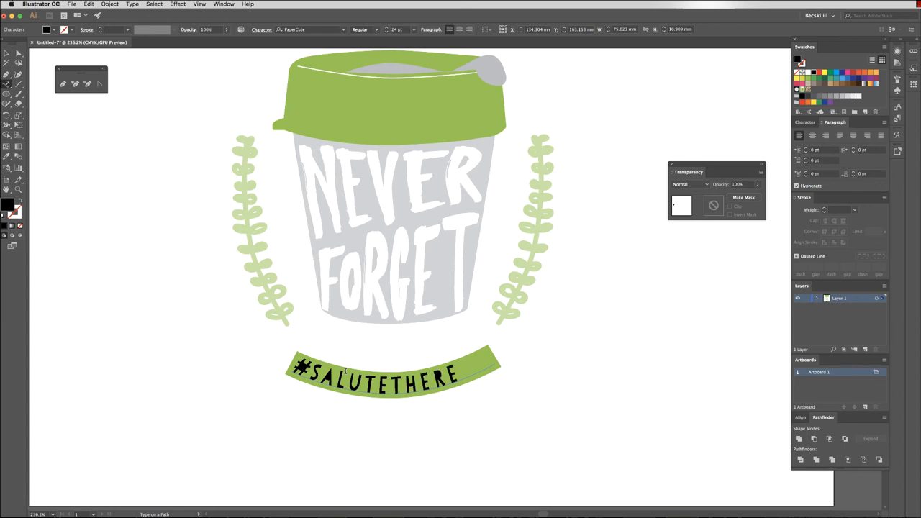
text(US)
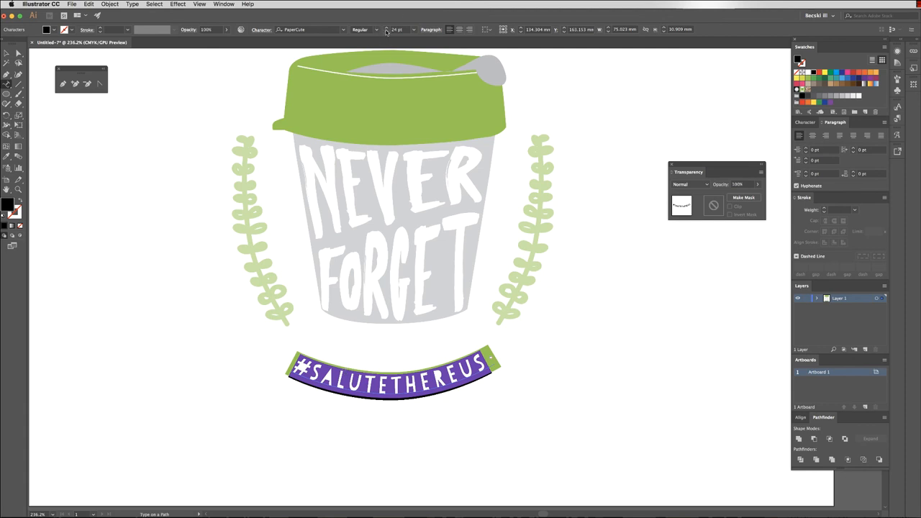
text(ER)
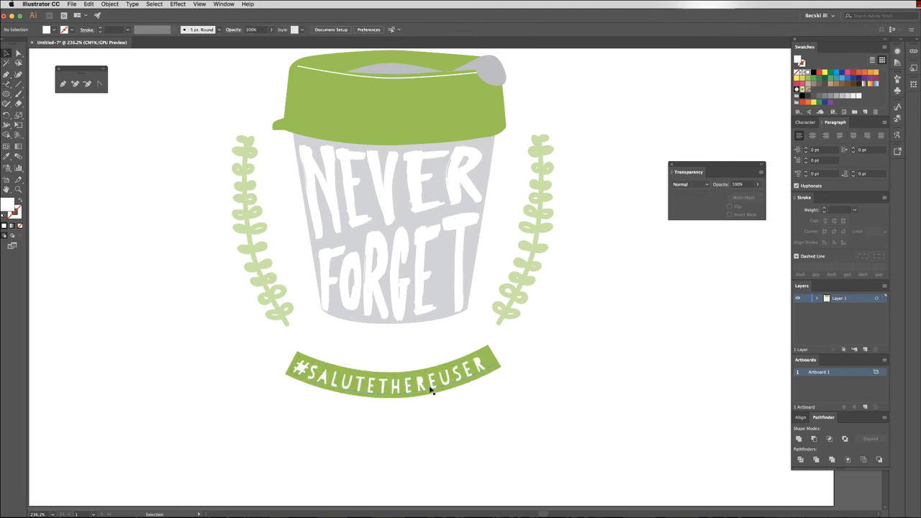
click(391, 386)
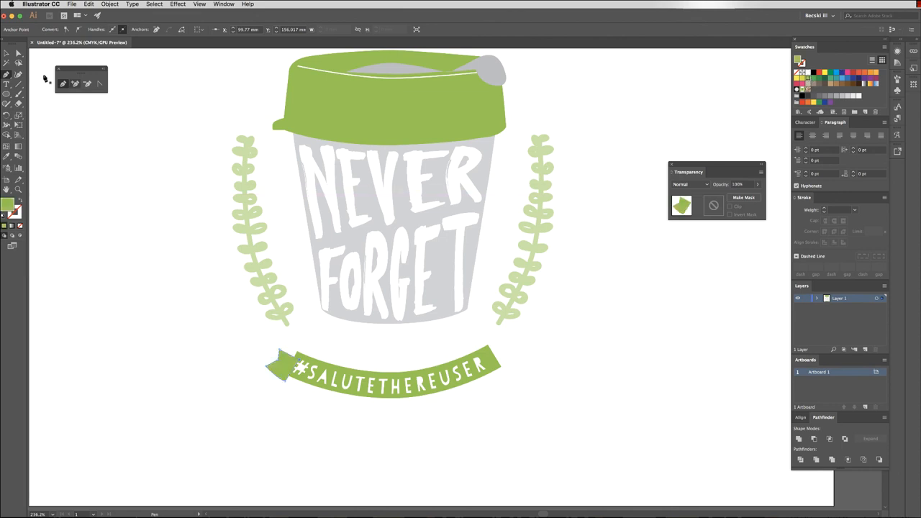
Send the new left tail piece behind the banner end
click(281, 363)
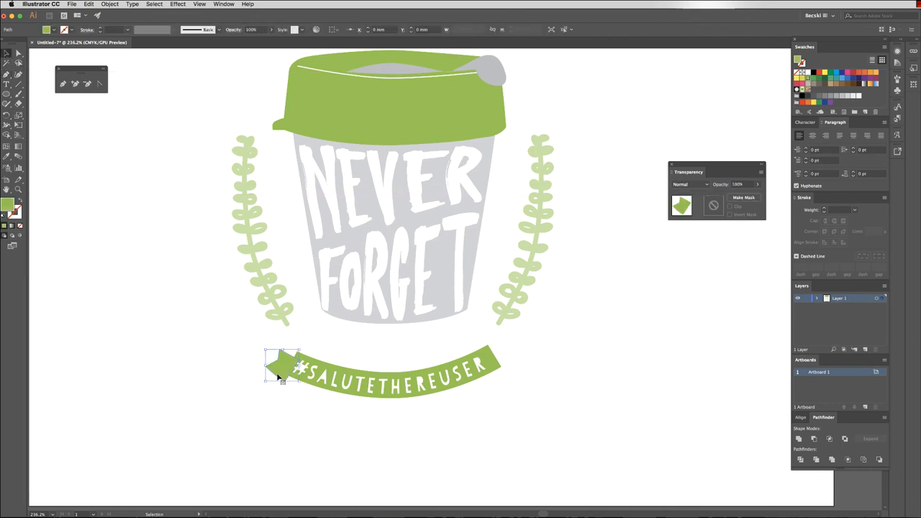
right_click(281, 363)
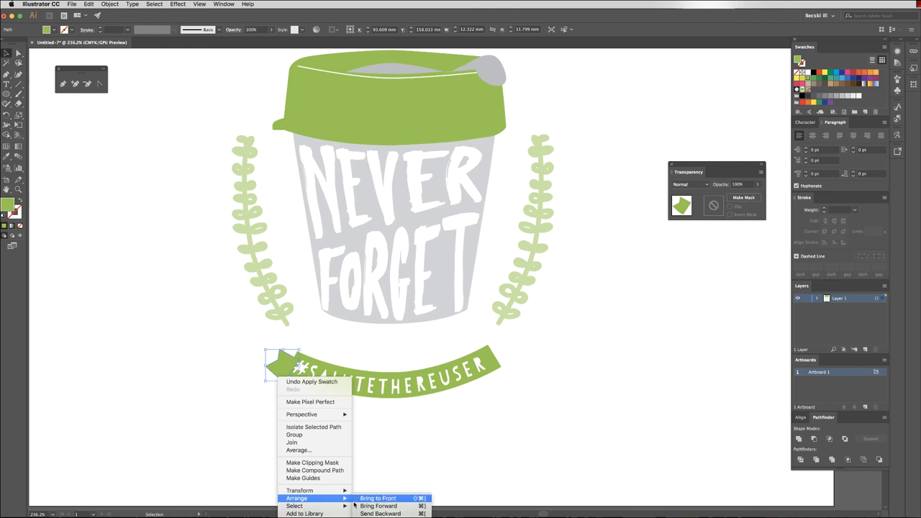
click(377, 498)
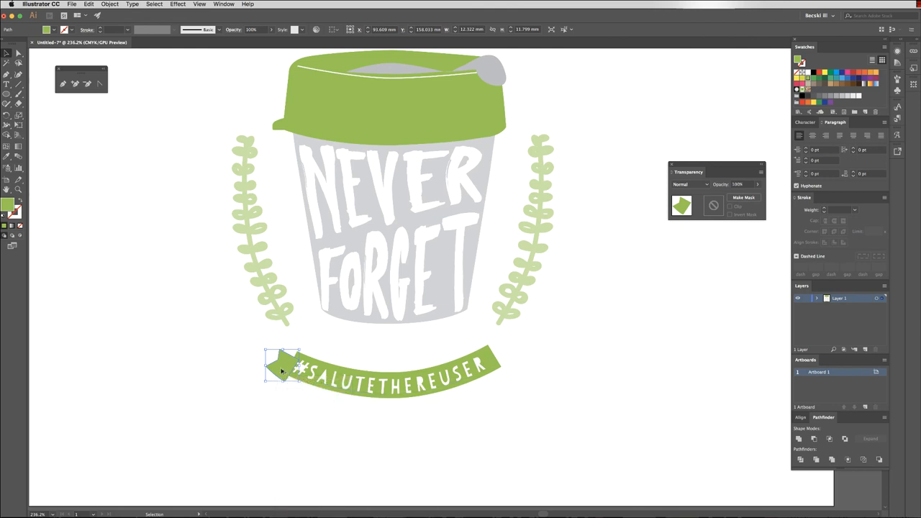
Reflect the copied tail vertically to cap the banner's right end
right_click(487, 360)
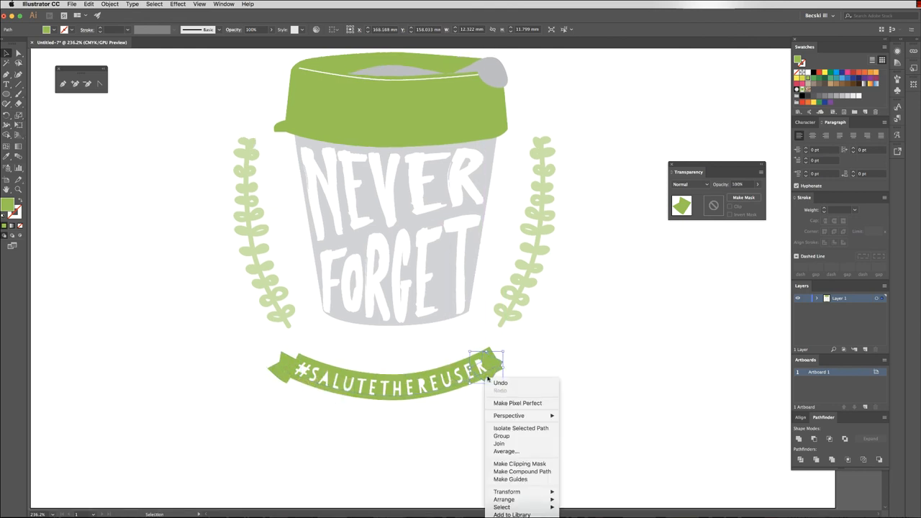
click(564, 348)
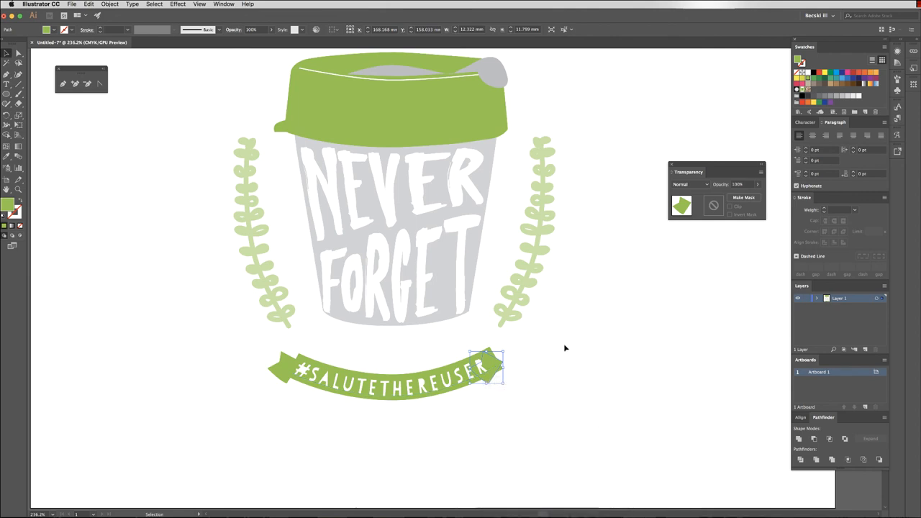
right_click(493, 374)
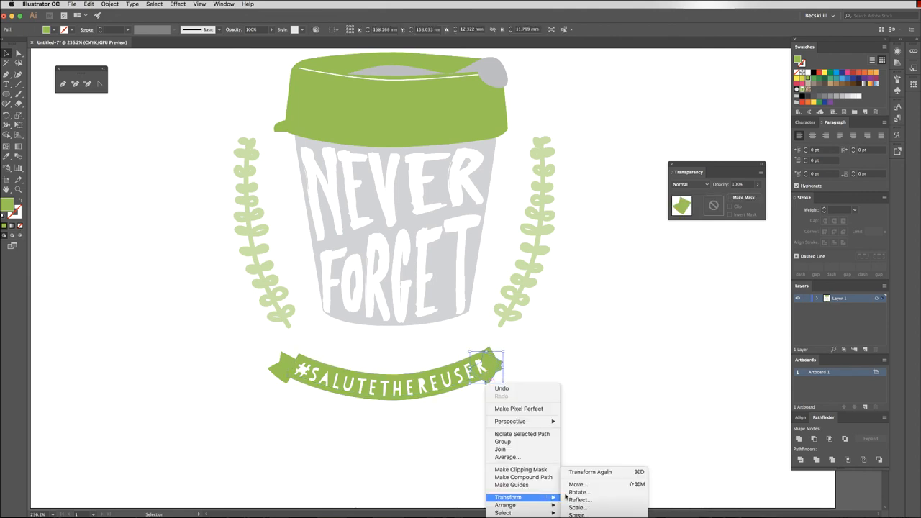
click(578, 500)
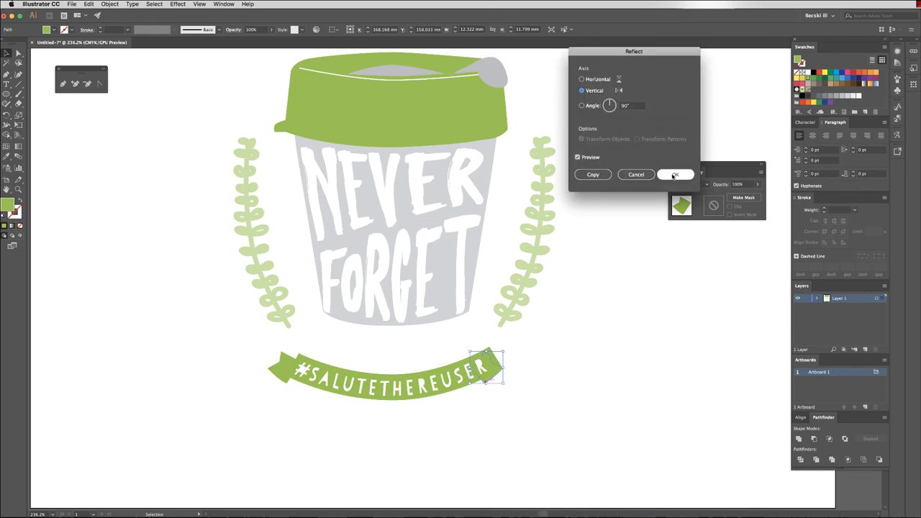
click(674, 174)
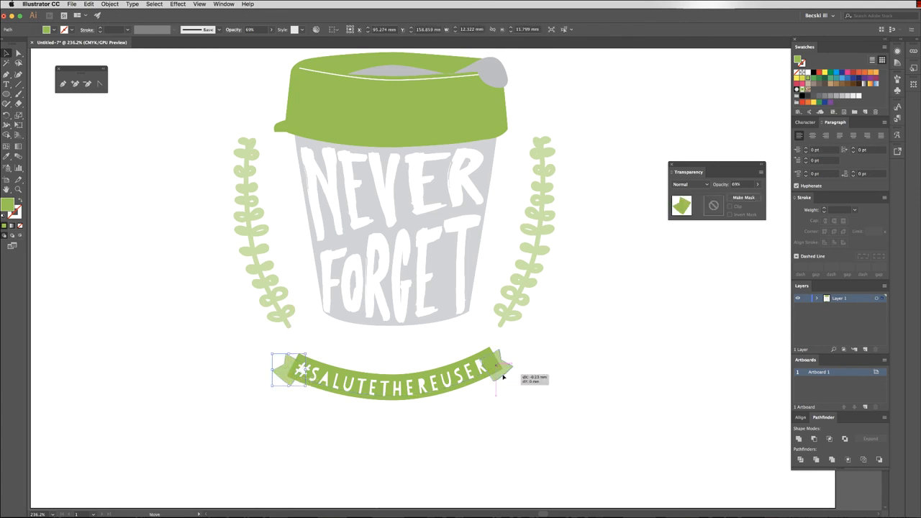
click(539, 417)
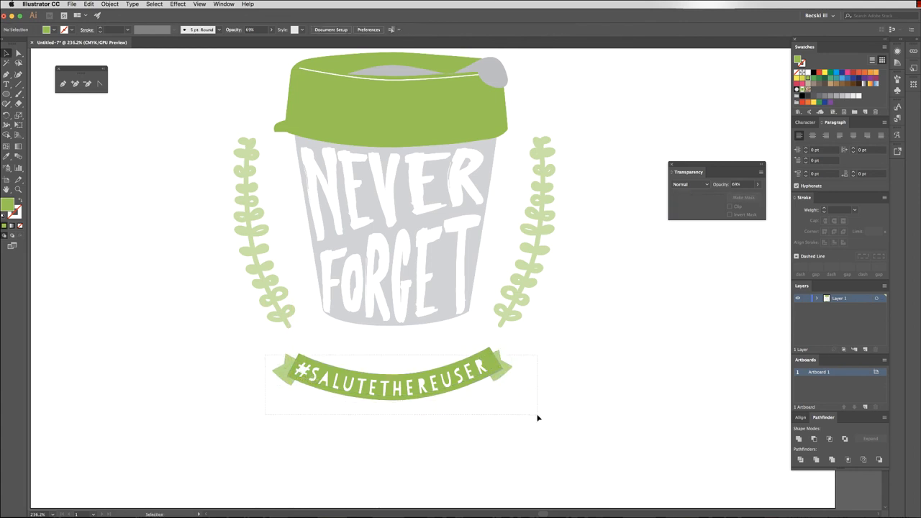
Recolour the banner and then the cup lid to a lighter, softer green
click(391, 377)
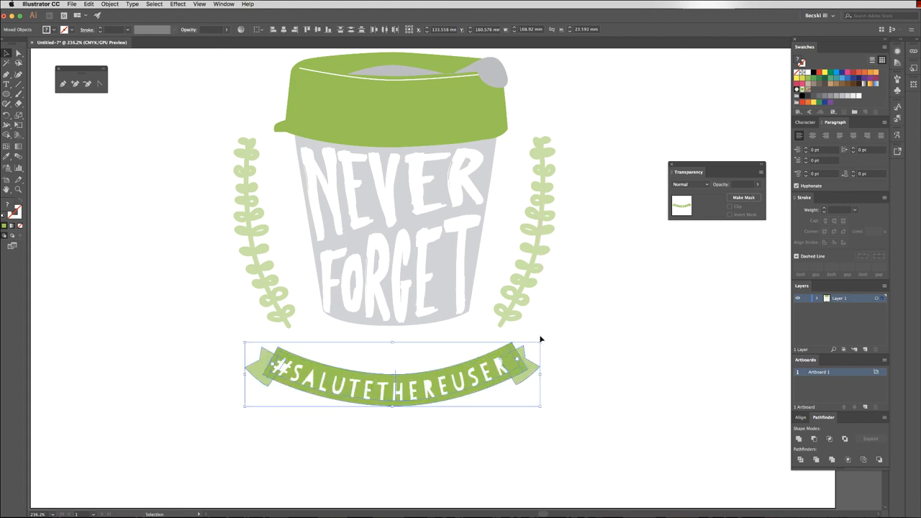
right_click(568, 343)
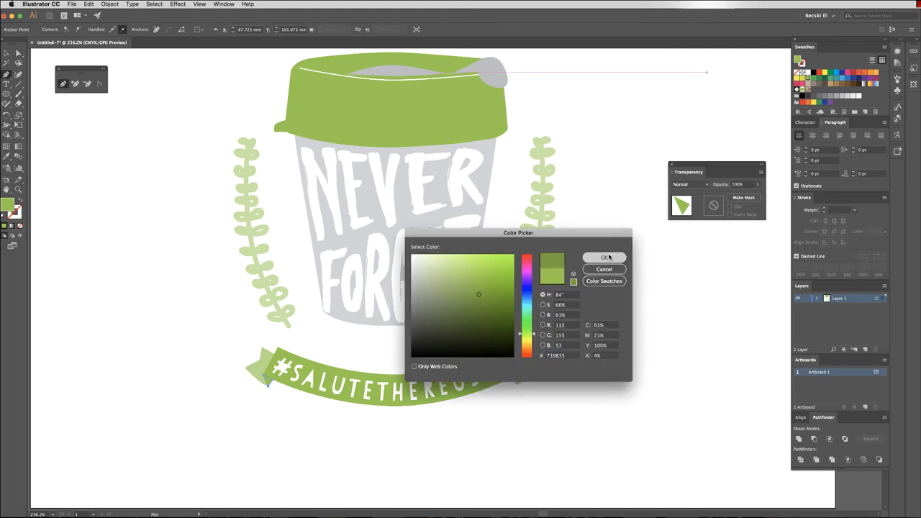
click(605, 258)
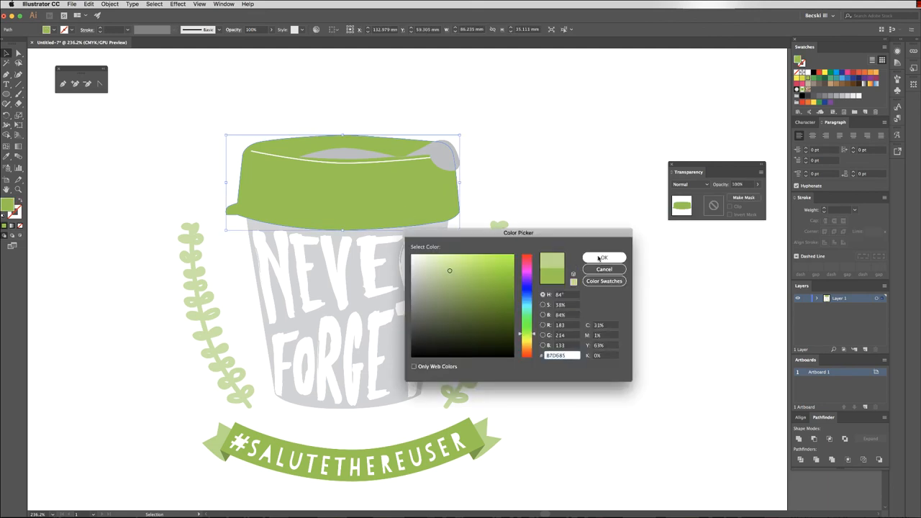
click(603, 257)
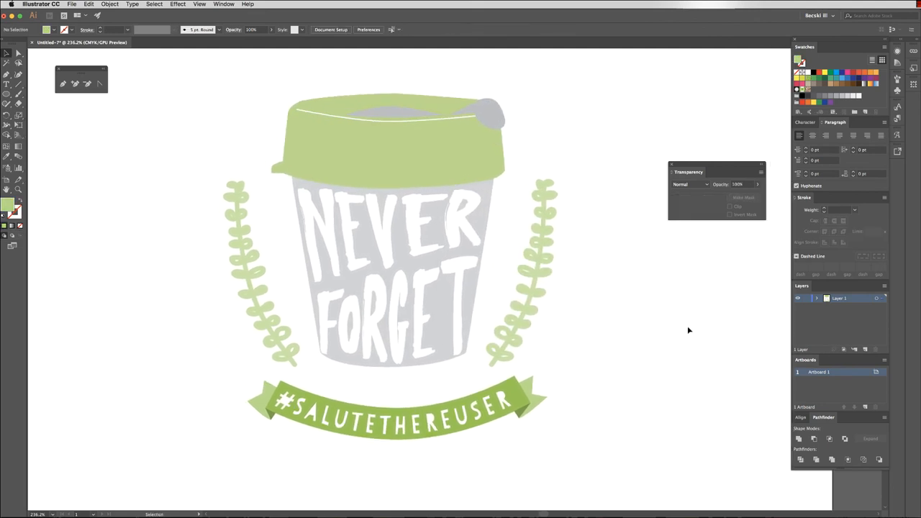